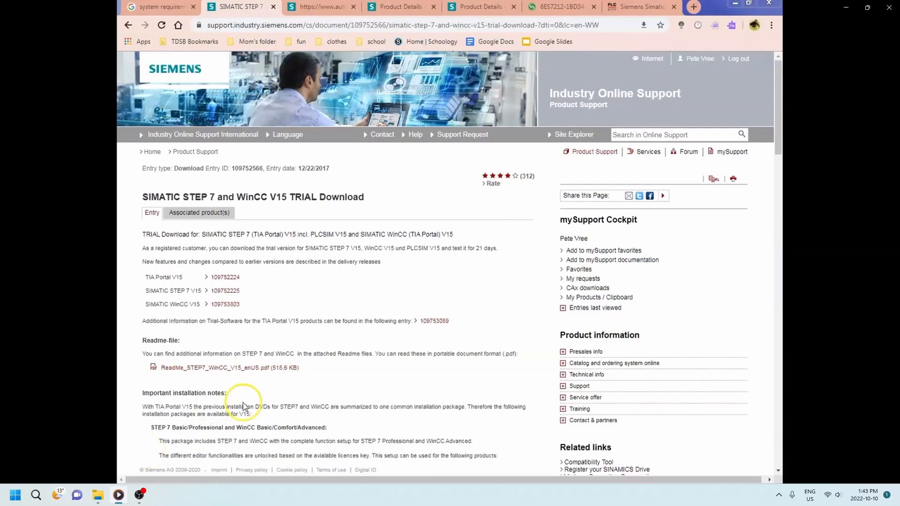
pyautogui.moveTo(154, 10)
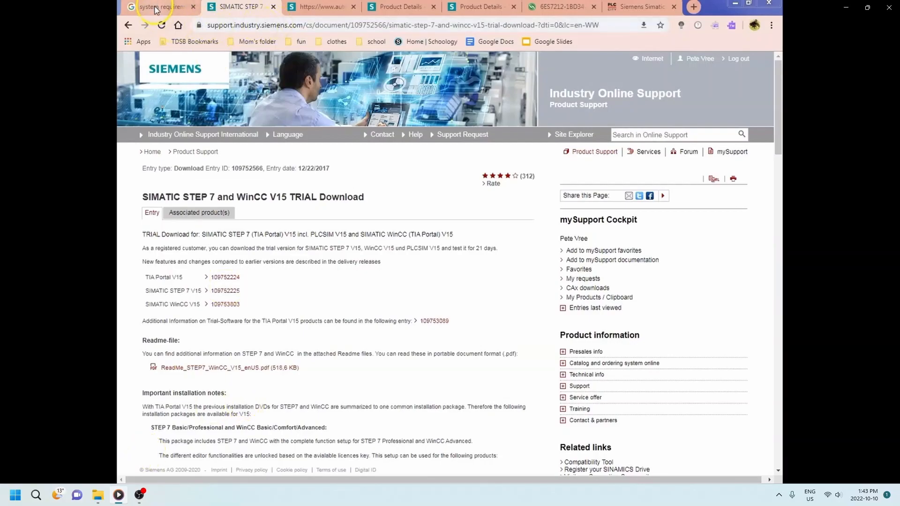
# Review the system requirements results, noting the 16 GB RAM requirement.
pyautogui.click(159, 8)
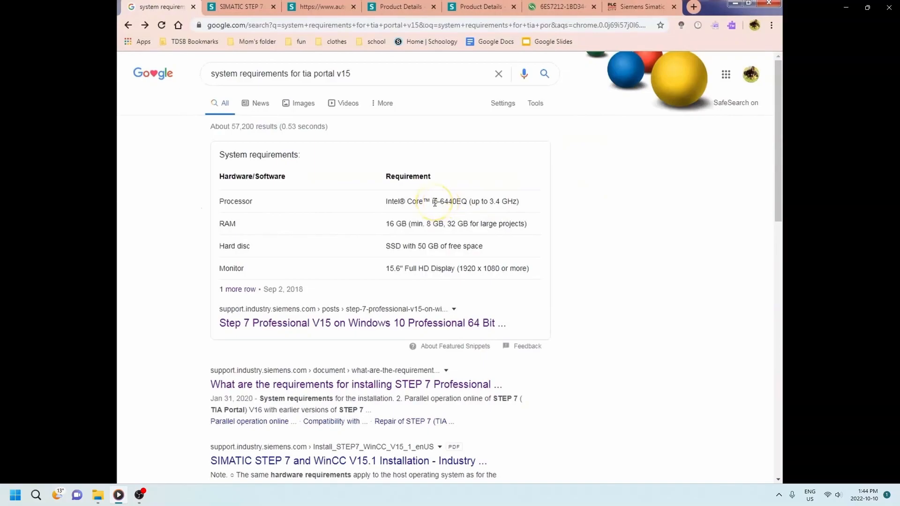
pyautogui.moveTo(430, 236)
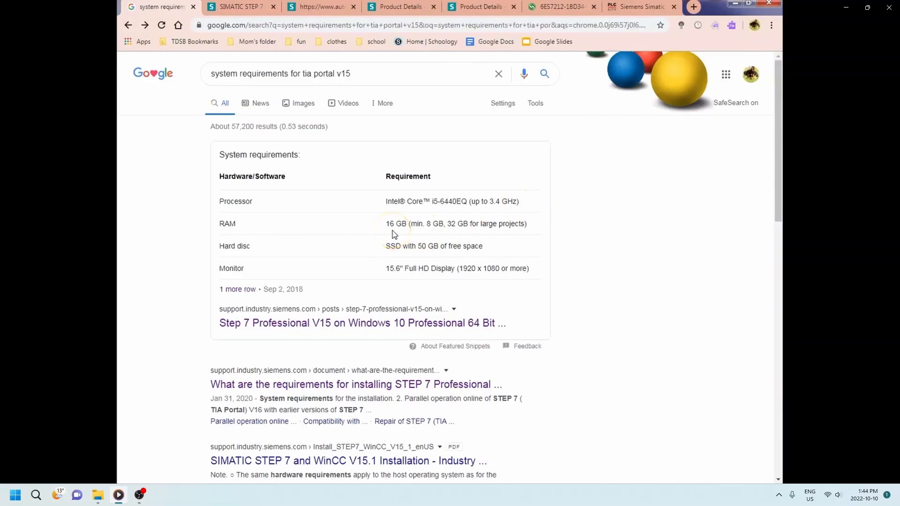
pyautogui.moveTo(433, 233)
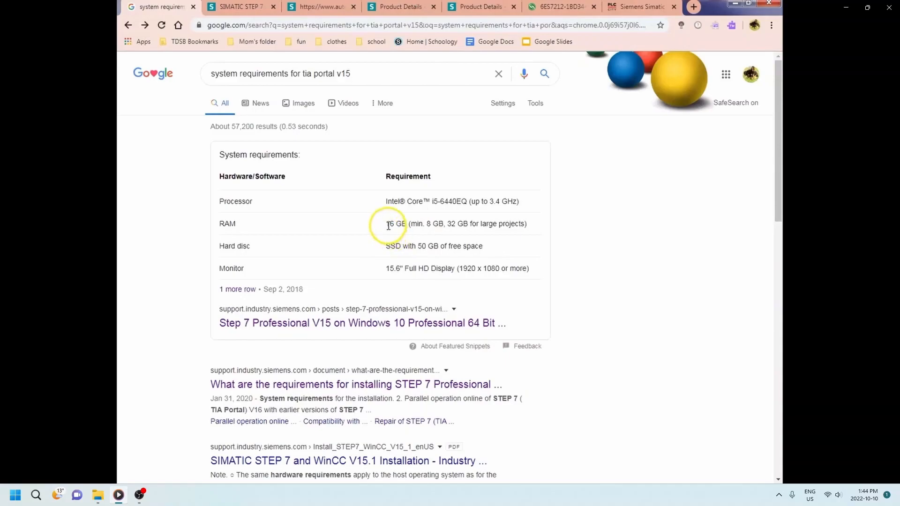
pyautogui.doubleClick(394, 224)
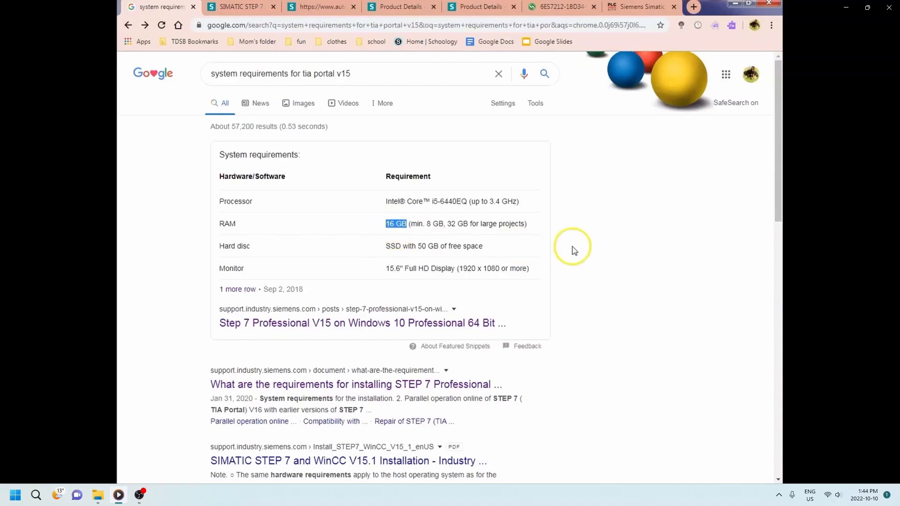
pyautogui.click(240, 7)
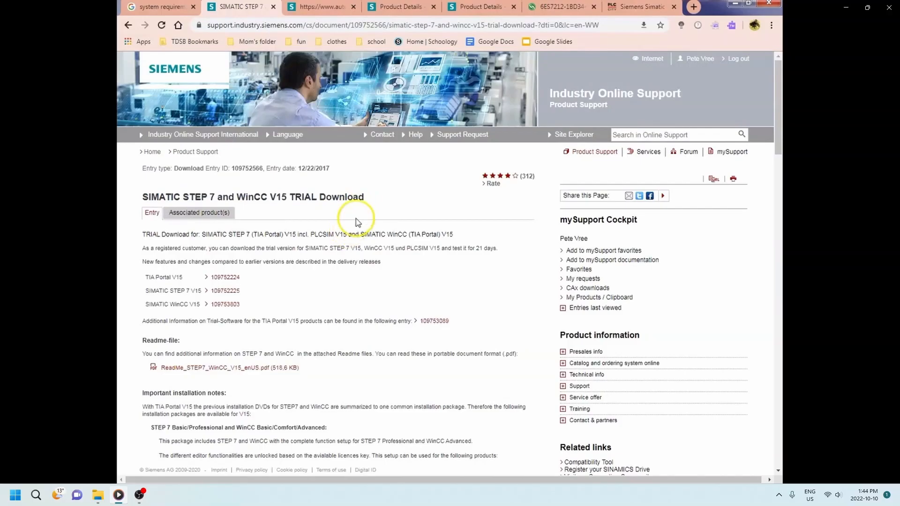
# Start the STEP 7 PLCSIM trial download via the DVD_1.exe setup link.
pyautogui.scroll(-3)
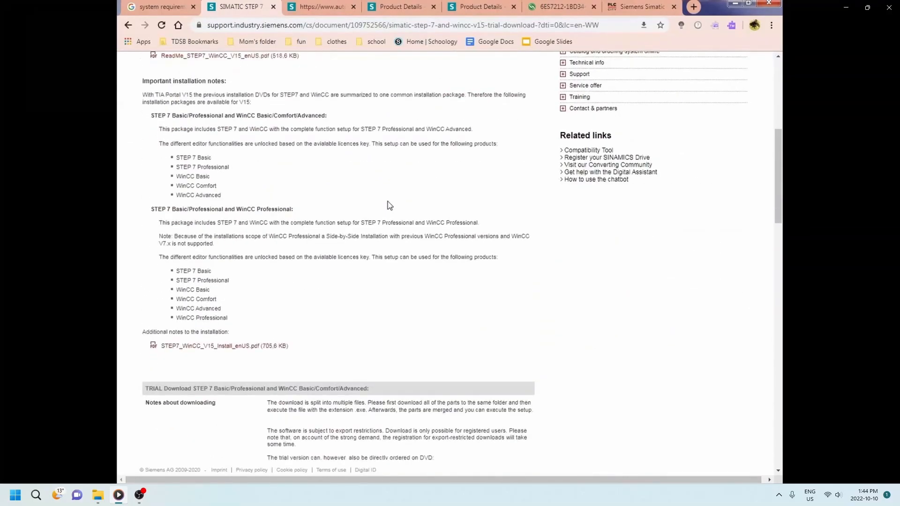
pyautogui.scroll(-3)
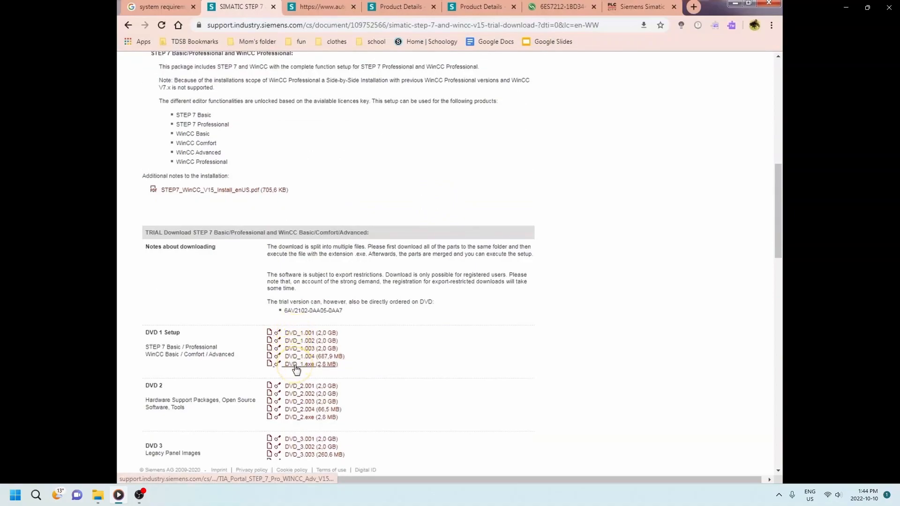
pyautogui.scroll(-3)
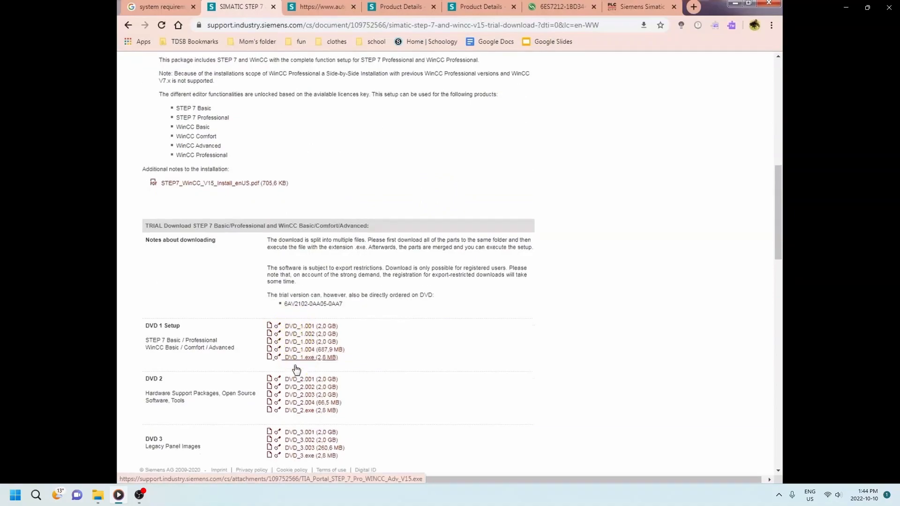
pyautogui.scroll(-3)
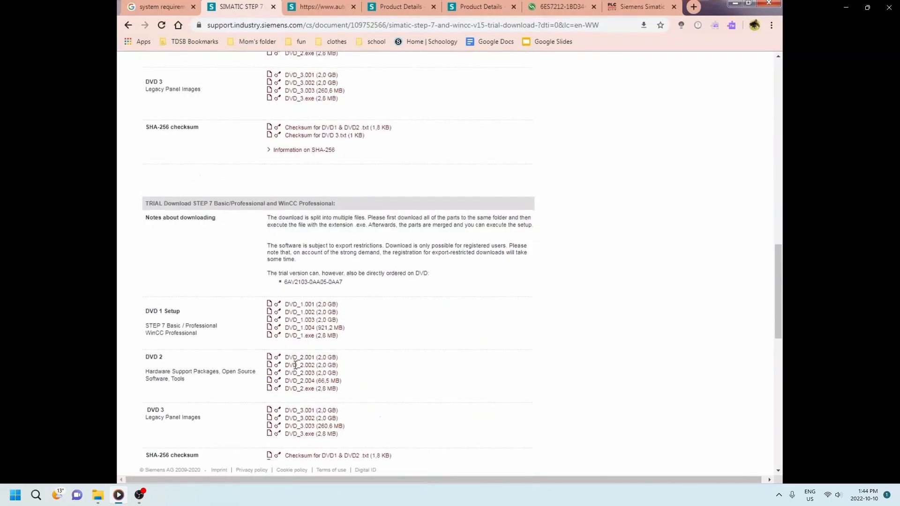
pyautogui.scroll(-3)
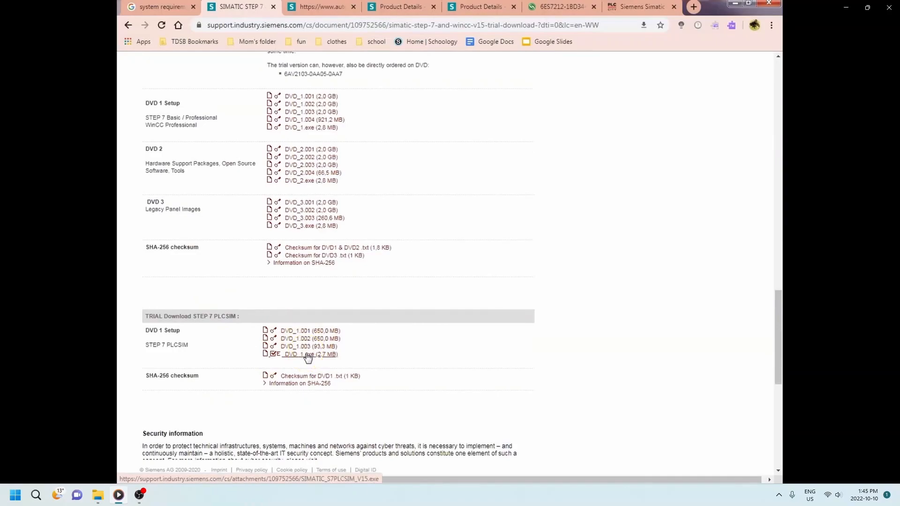
pyautogui.click(306, 354)
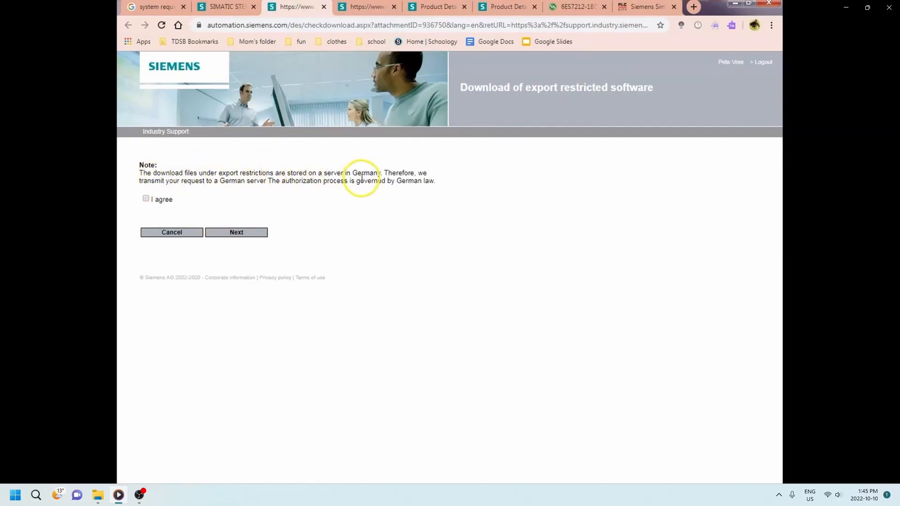
pyautogui.moveTo(159, 191)
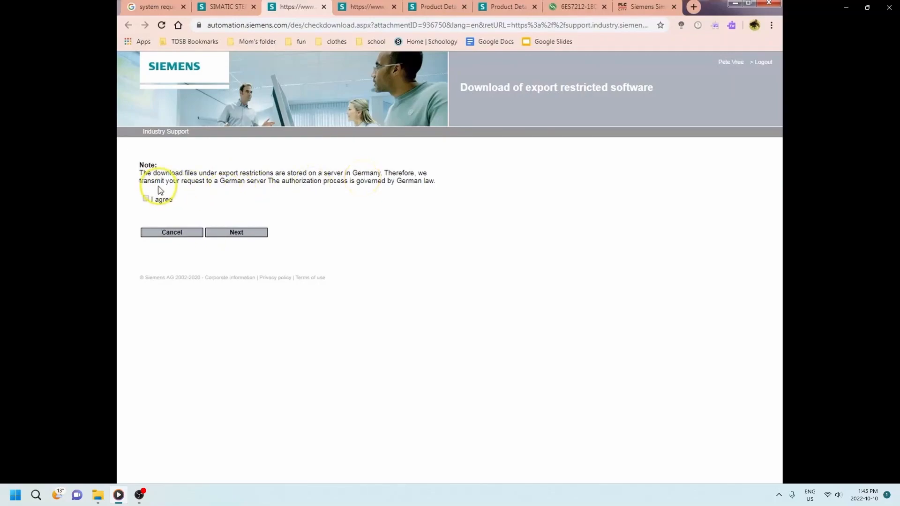
# Agree to the export restriction terms and mark download and final recipient as identical.
pyautogui.click(147, 199)
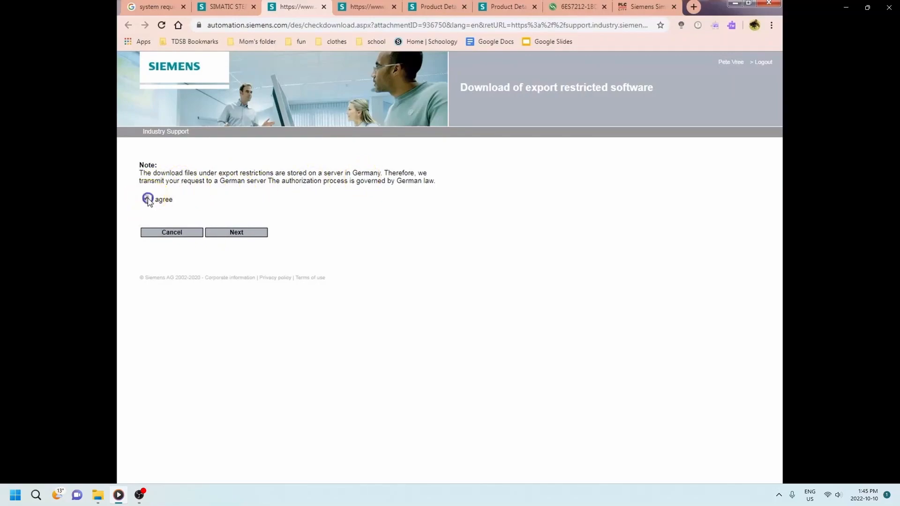
pyautogui.click(236, 232)
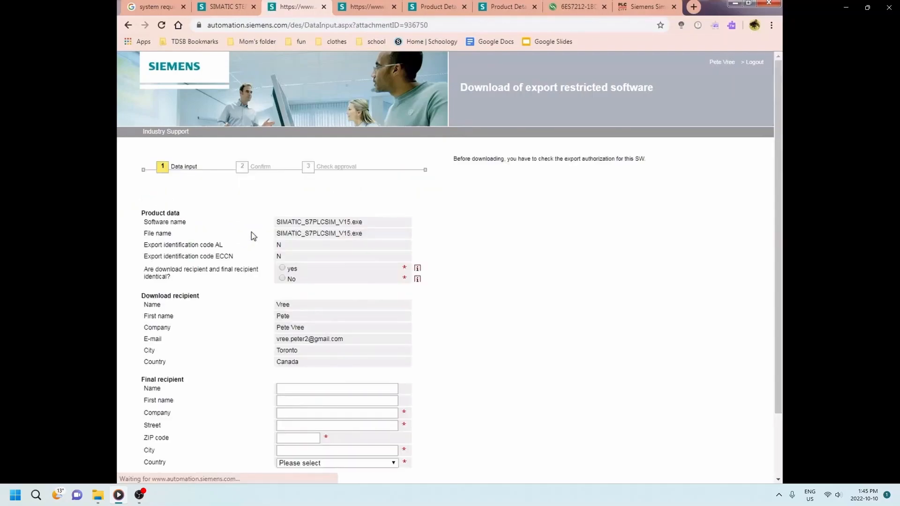
pyautogui.click(282, 268)
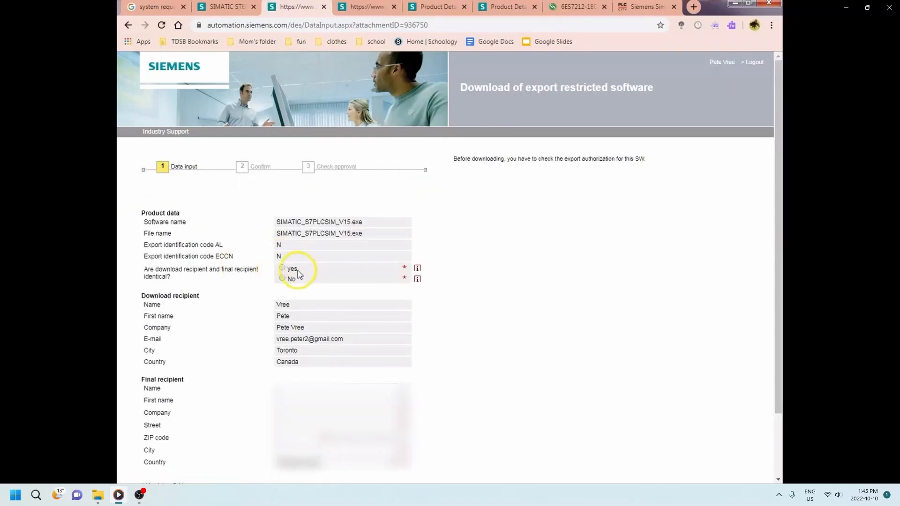
pyautogui.click(281, 269)
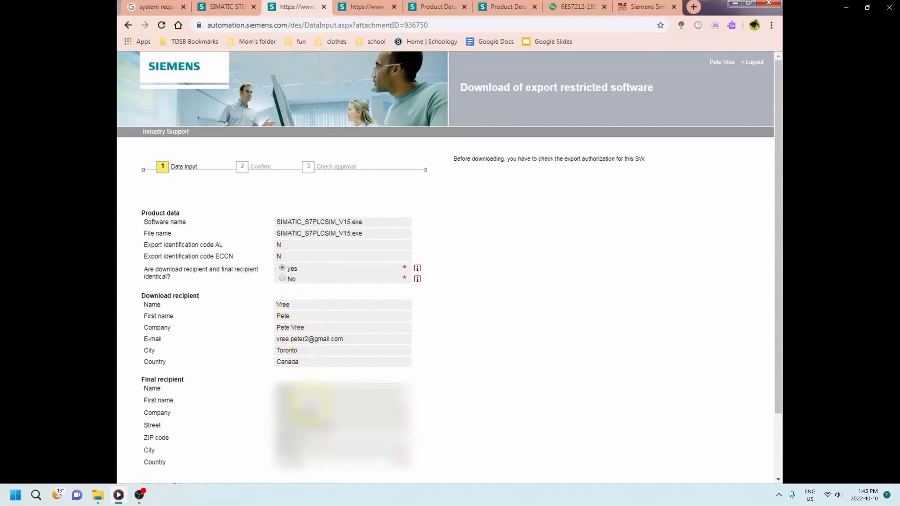
# Submit the recipient data and confirm it is correct and complete to request the download.
pyautogui.scroll(-3)
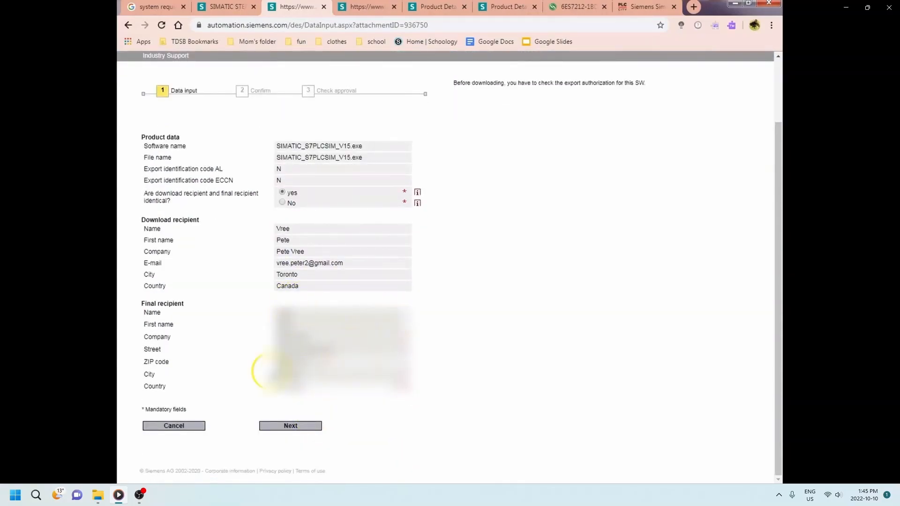
pyautogui.click(291, 425)
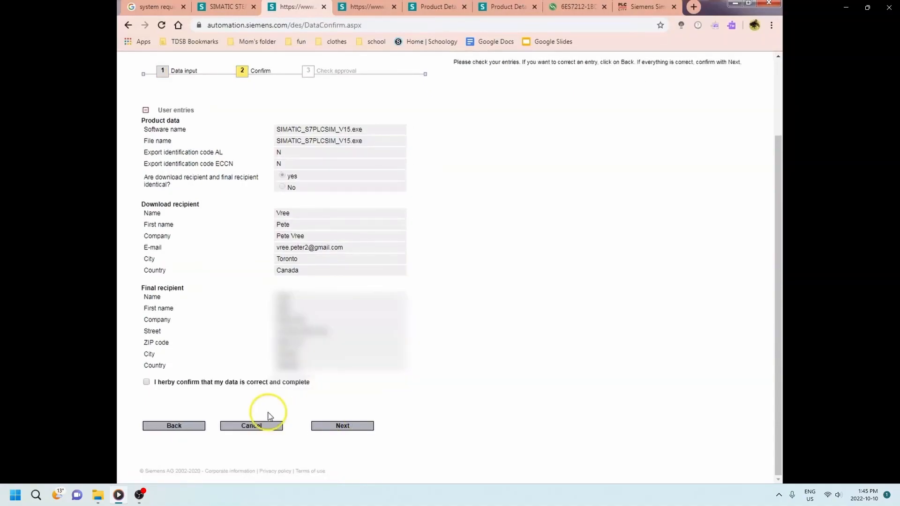
pyautogui.moveTo(170, 371)
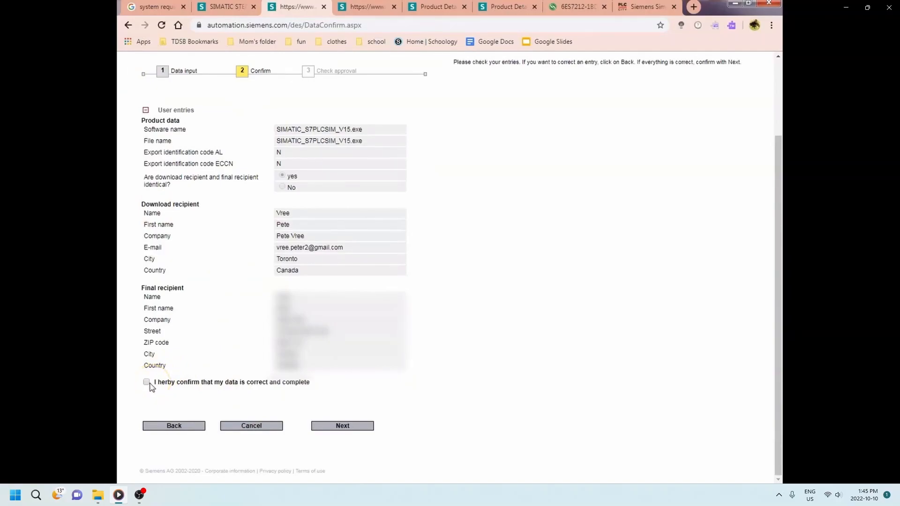
pyautogui.click(342, 426)
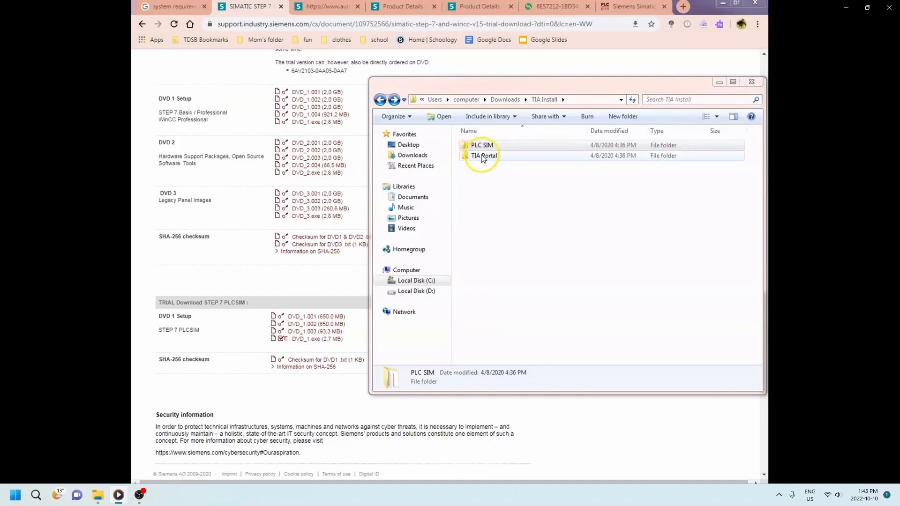
# Navigate to Downloads > TIA Install > TIA Portal and bring up actions for the V15 setup executable.
pyautogui.doubleClick(481, 156)
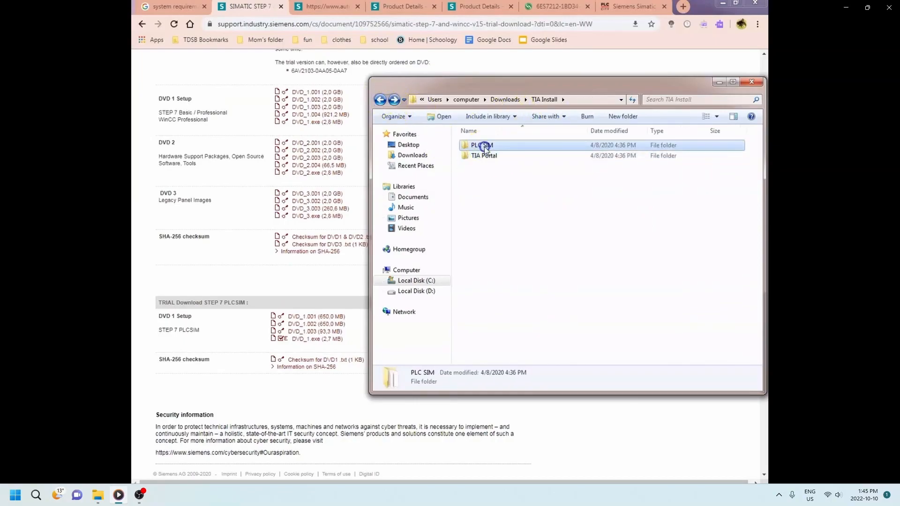
pyautogui.doubleClick(482, 145)
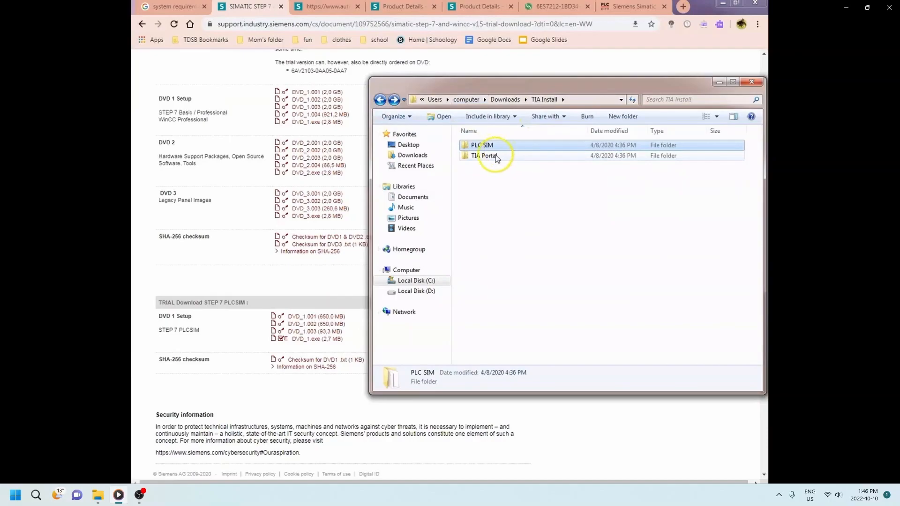
pyautogui.doubleClick(482, 156)
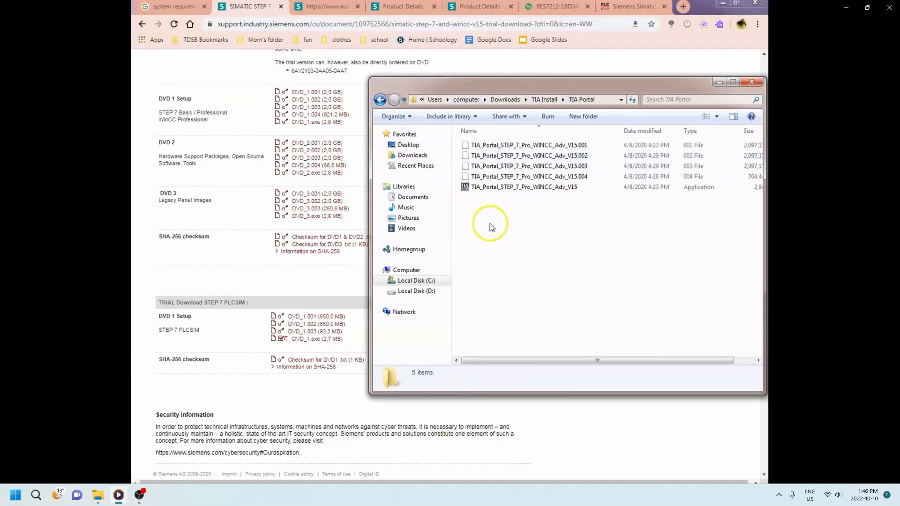
pyautogui.moveTo(503, 190)
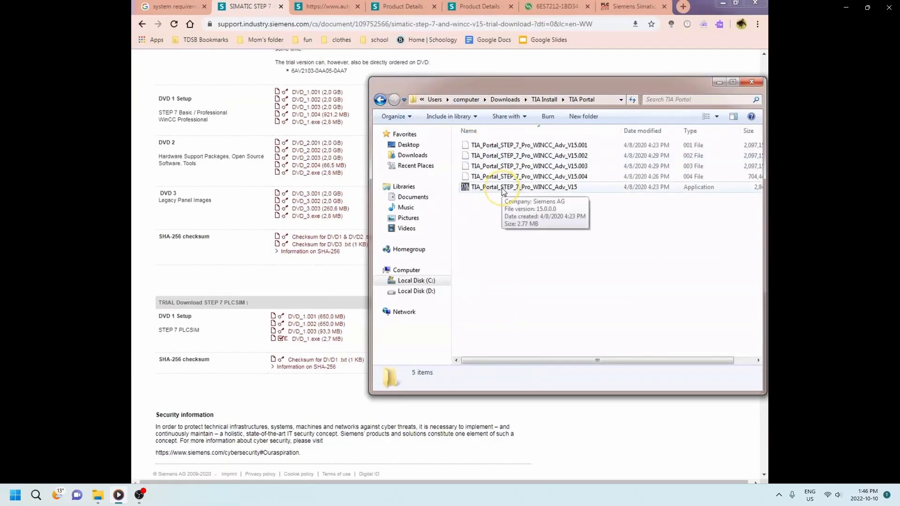
pyautogui.rightClick(502, 187)
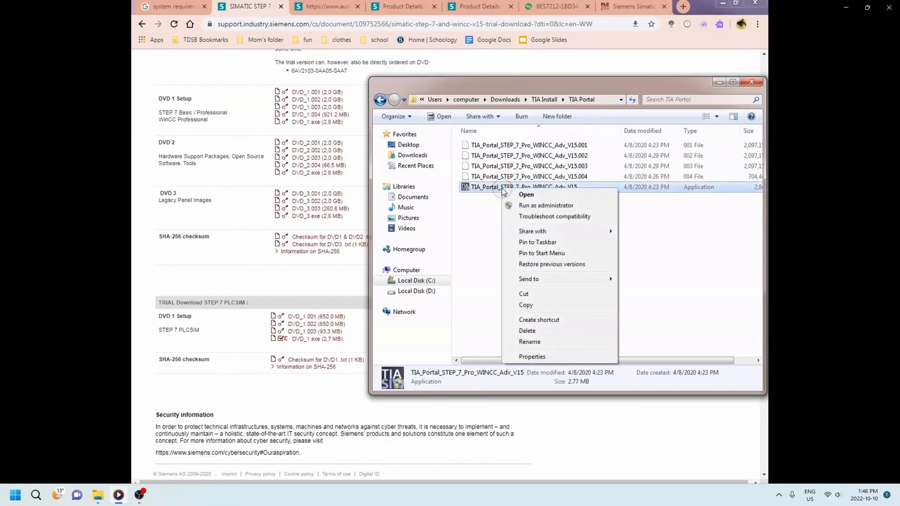
pyautogui.moveTo(545, 205)
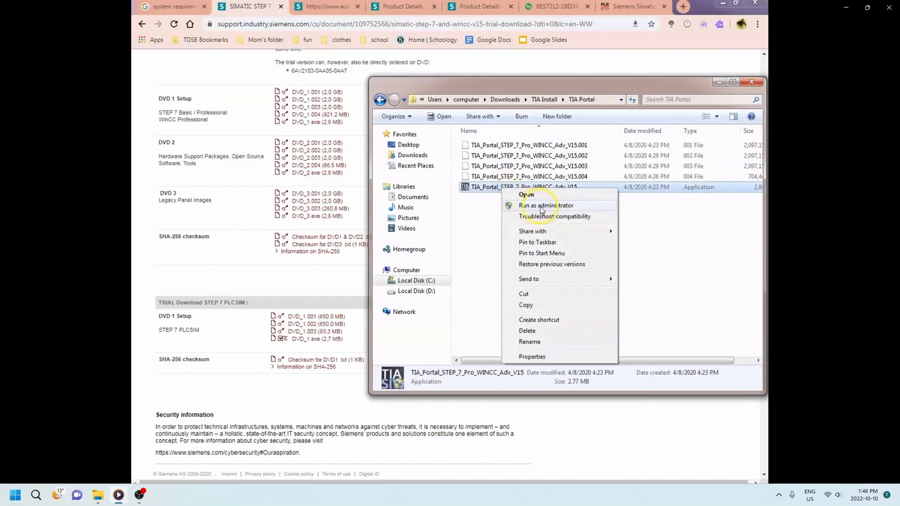
# Run the setup as administrator, keep English, and extract the setup files to the default folder.
pyautogui.click(546, 205)
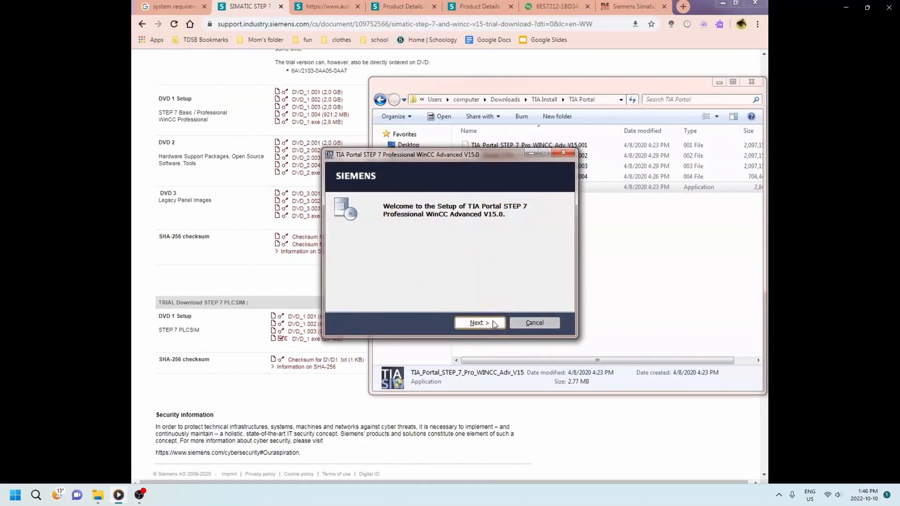
pyautogui.click(478, 323)
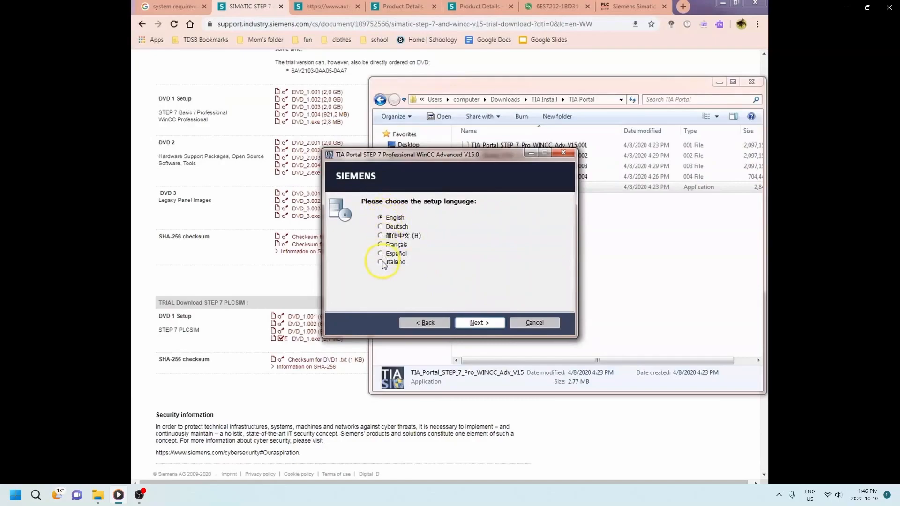
pyautogui.click(479, 323)
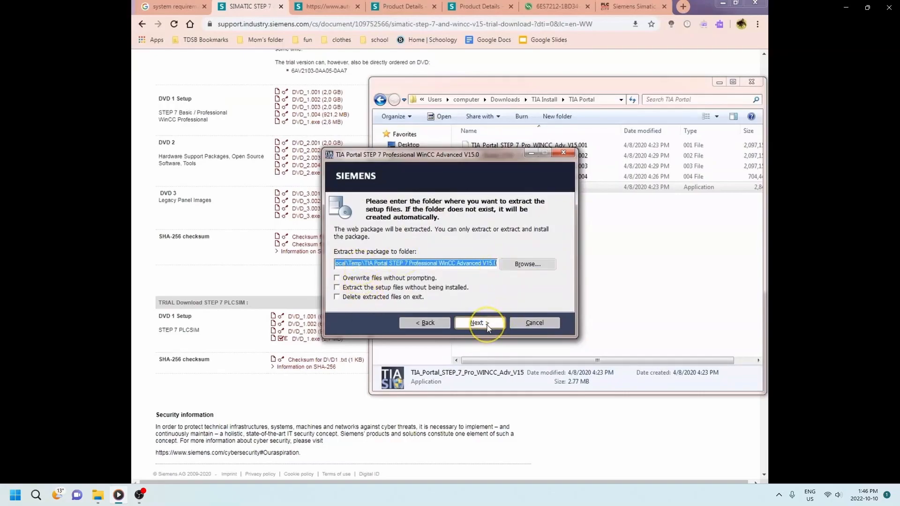
pyautogui.click(477, 323)
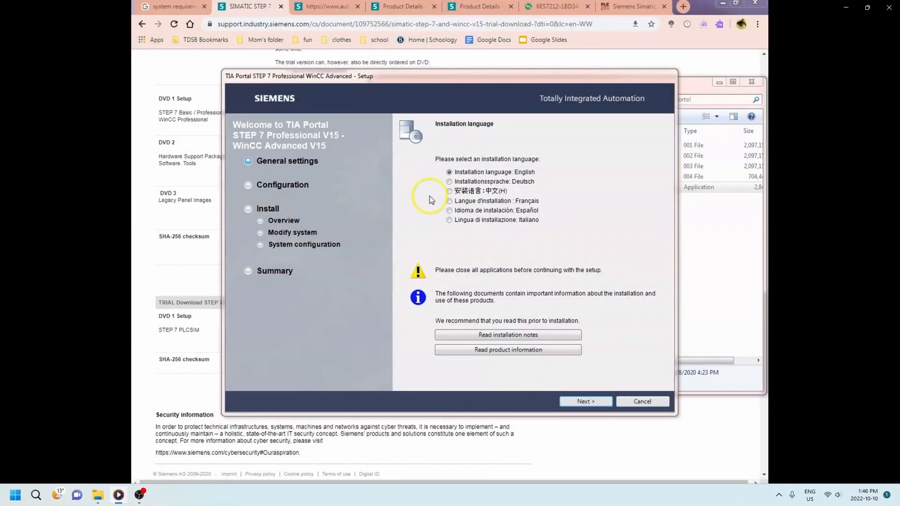
pyautogui.moveTo(540, 165)
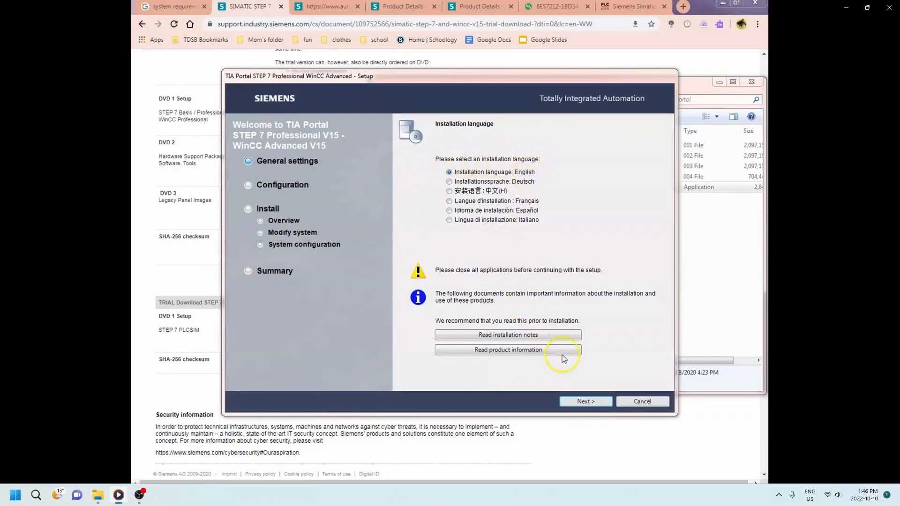
# Keep English installation and product languages, typical features and the default target directory.
pyautogui.click(584, 401)
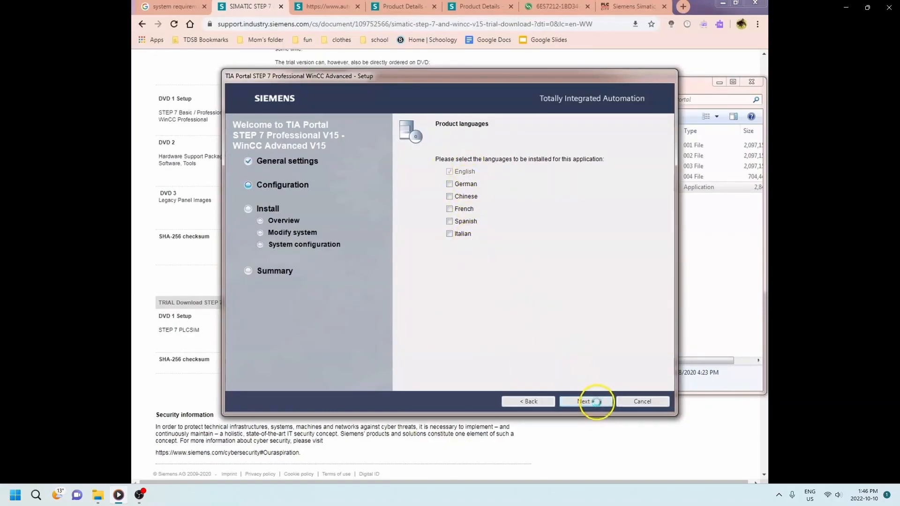
pyautogui.click(585, 401)
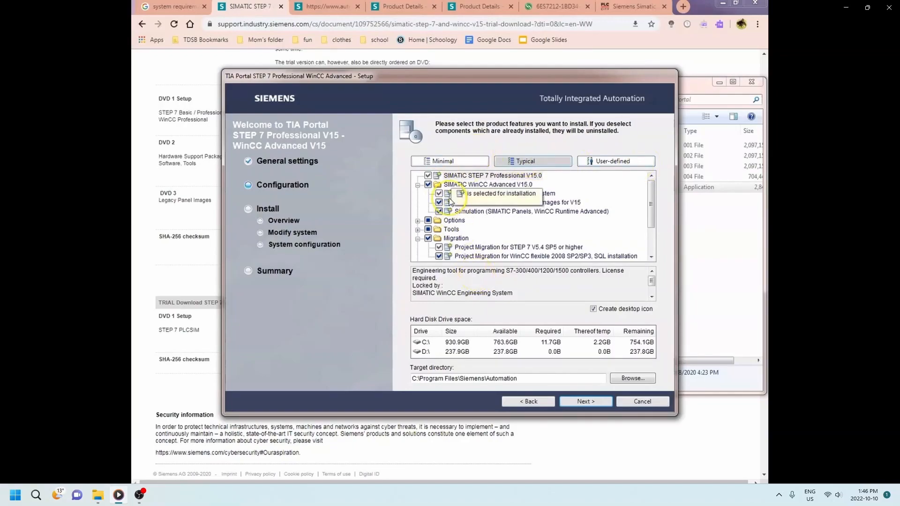
pyautogui.moveTo(407, 391)
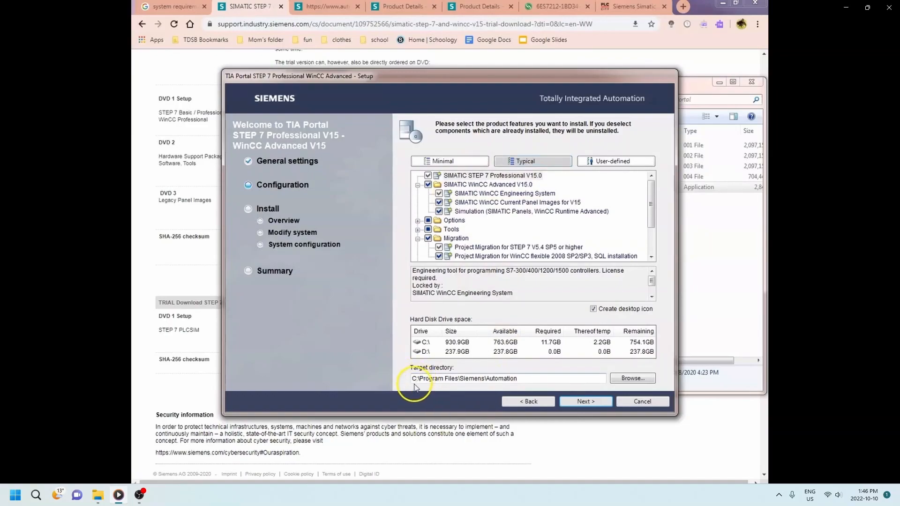
pyautogui.moveTo(474, 393)
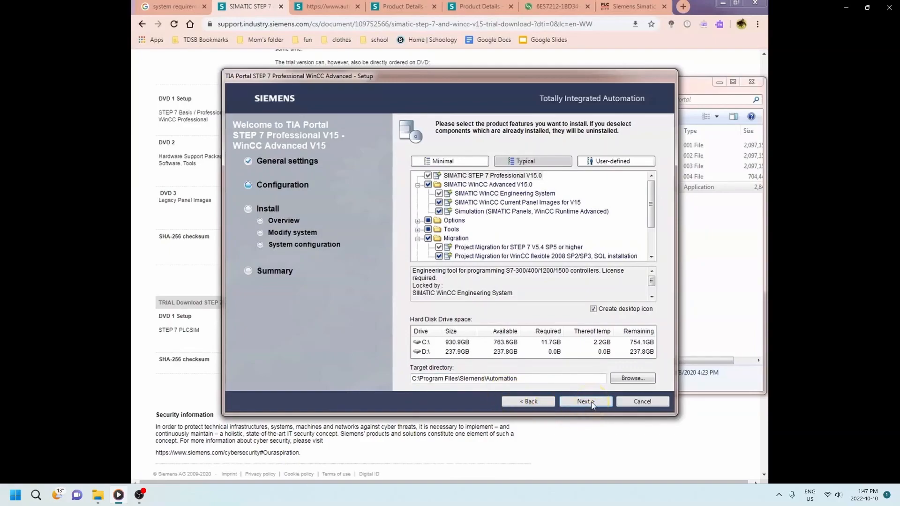
pyautogui.click(585, 401)
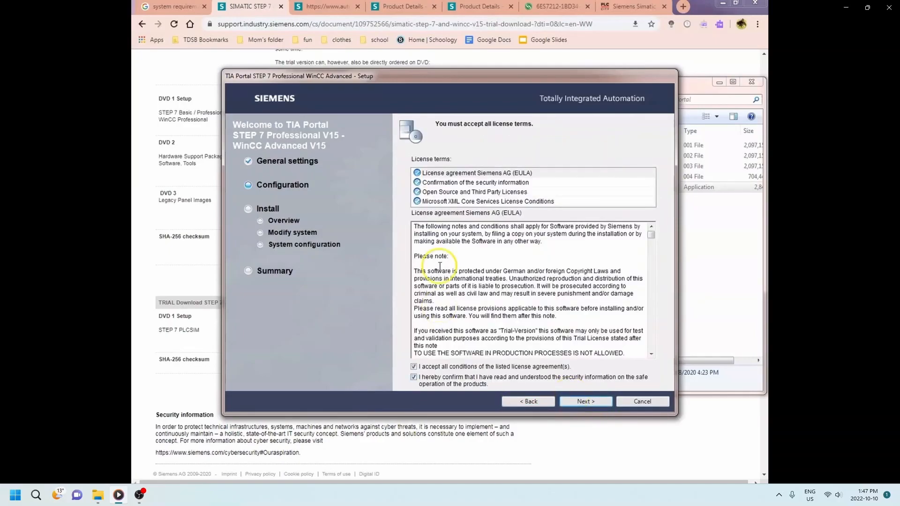
# Accept both license agreement terms and the security and permissions settings, reaching the overview.
pyautogui.click(412, 366)
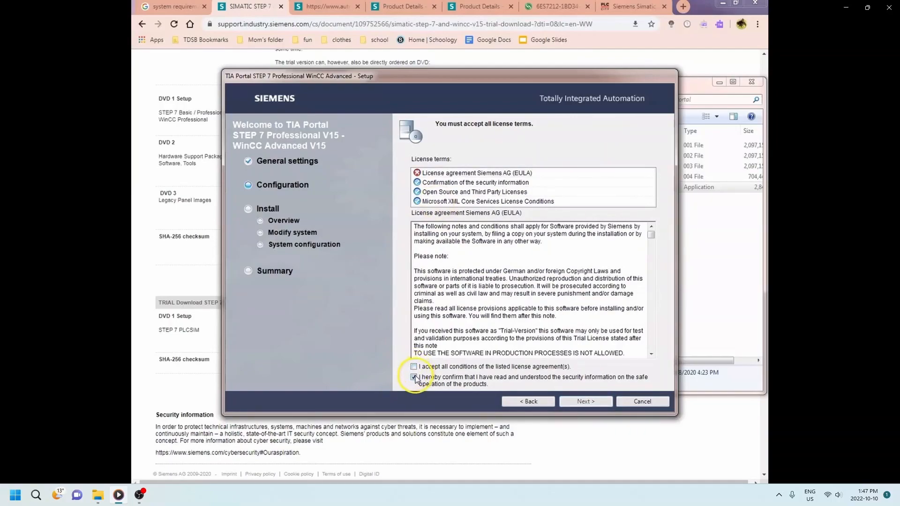
pyautogui.click(413, 377)
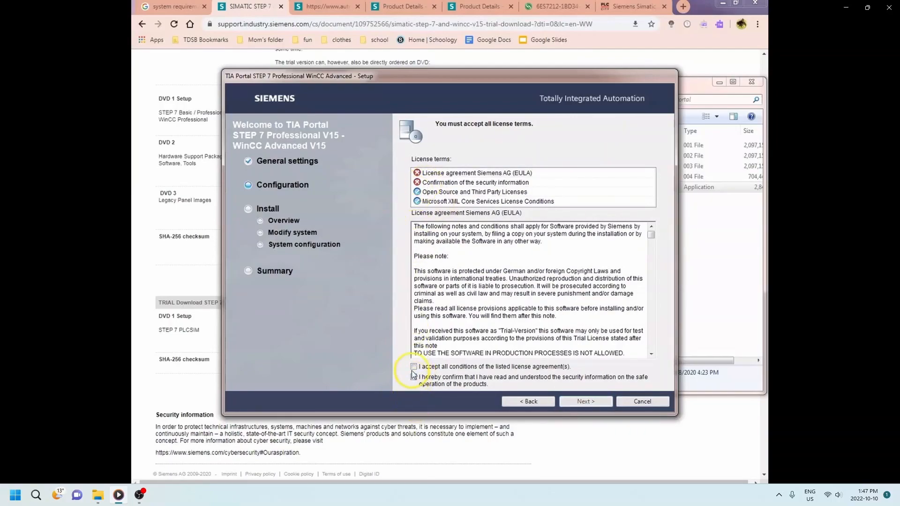
pyautogui.click(413, 367)
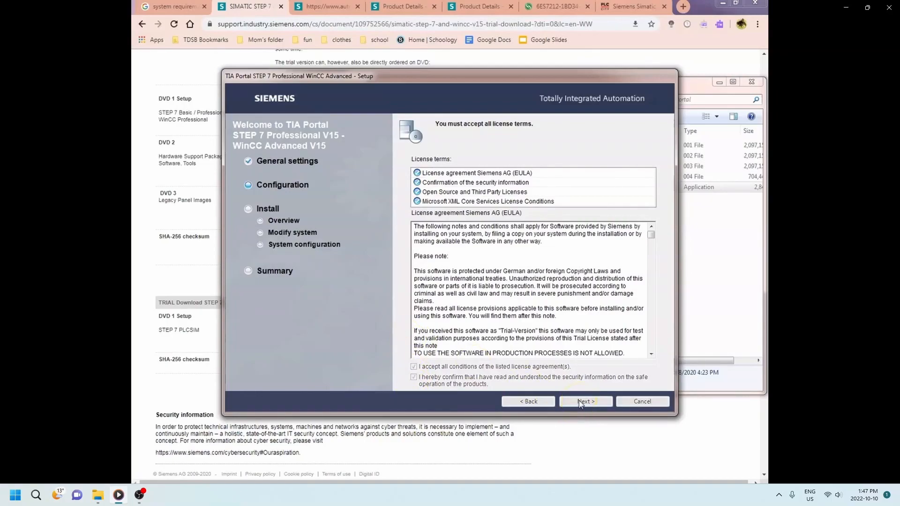
pyautogui.click(585, 401)
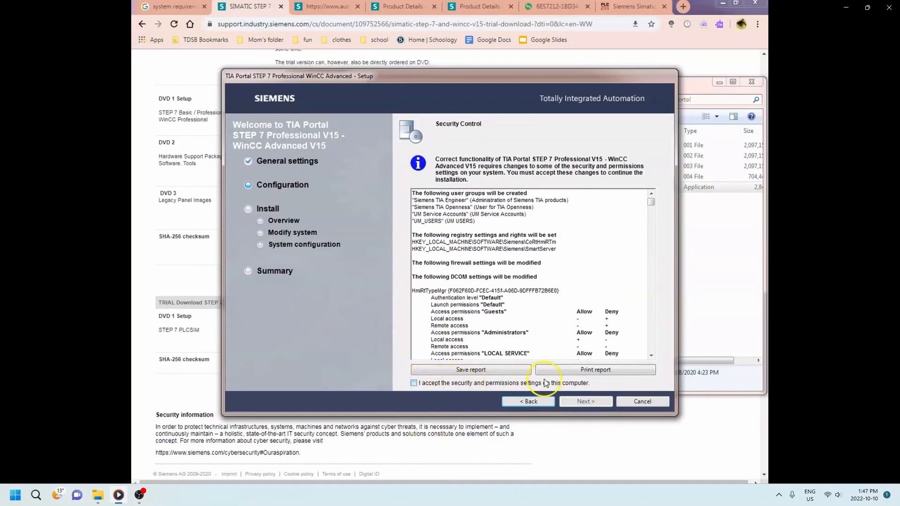
pyautogui.click(413, 382)
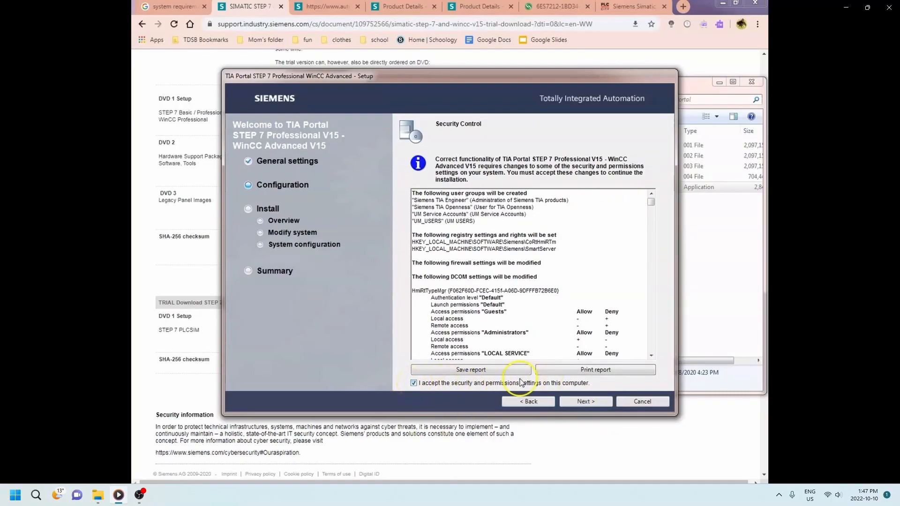
pyautogui.click(585, 401)
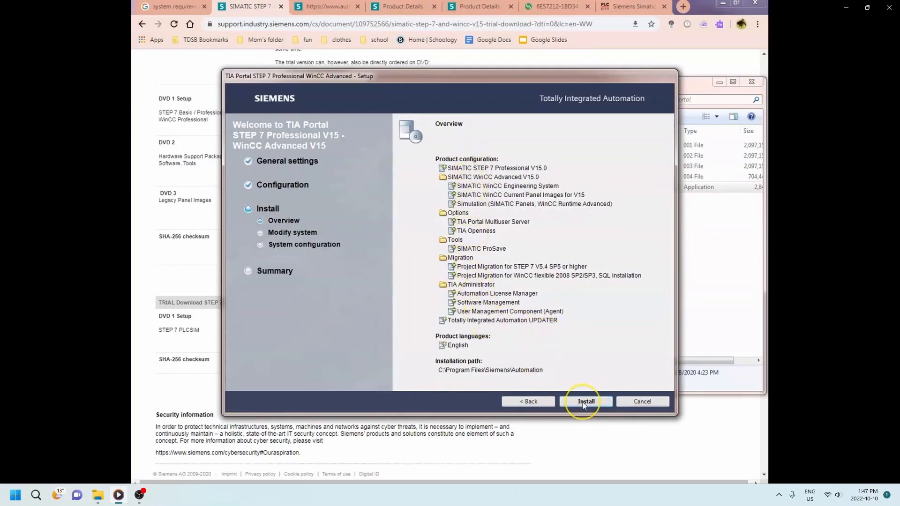
# Install the selected products and restart the computer to resume setup.
pyautogui.click(586, 401)
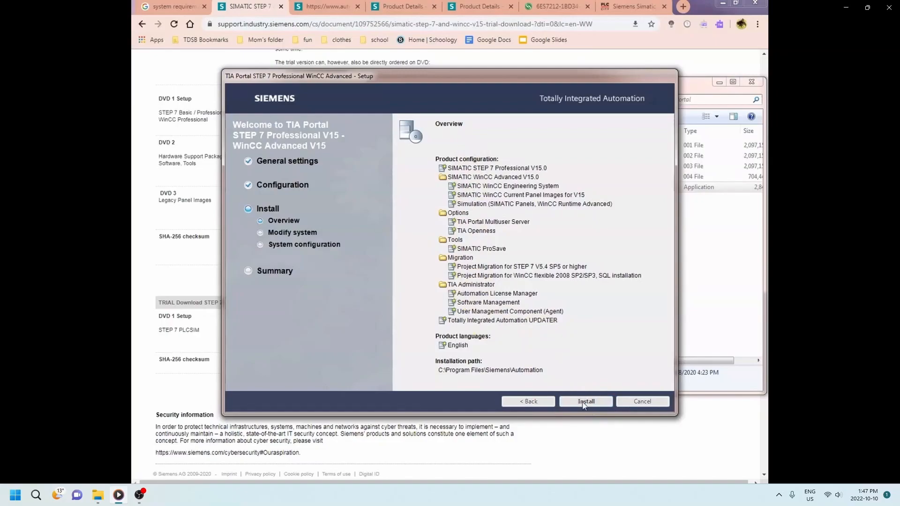
pyautogui.click(586, 402)
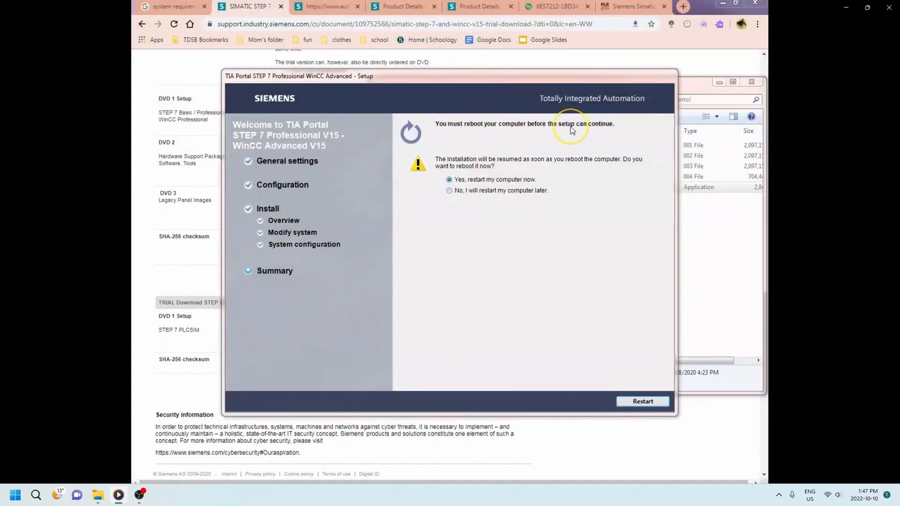
pyautogui.moveTo(577, 294)
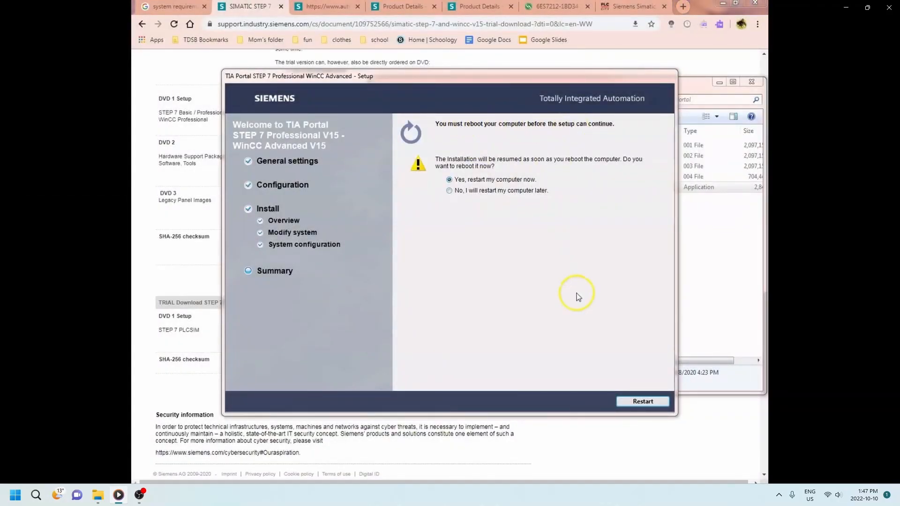
pyautogui.click(643, 401)
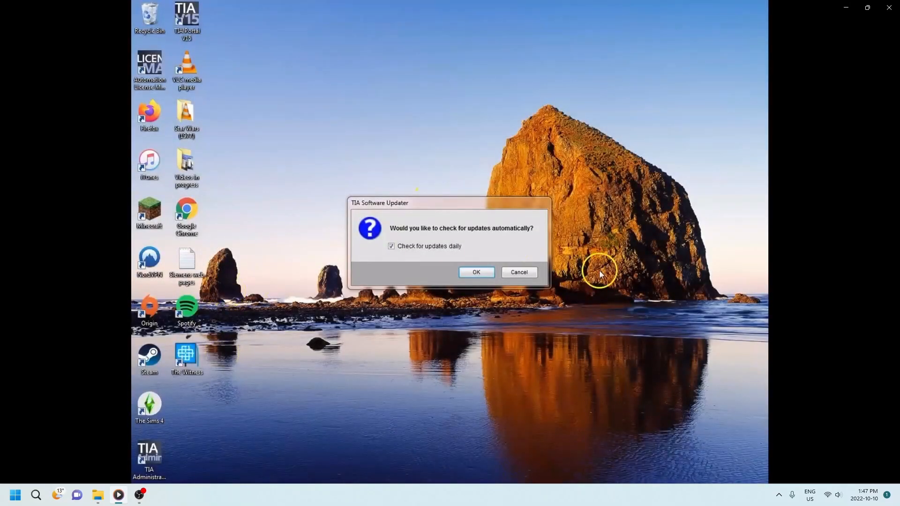
pyautogui.moveTo(522, 237)
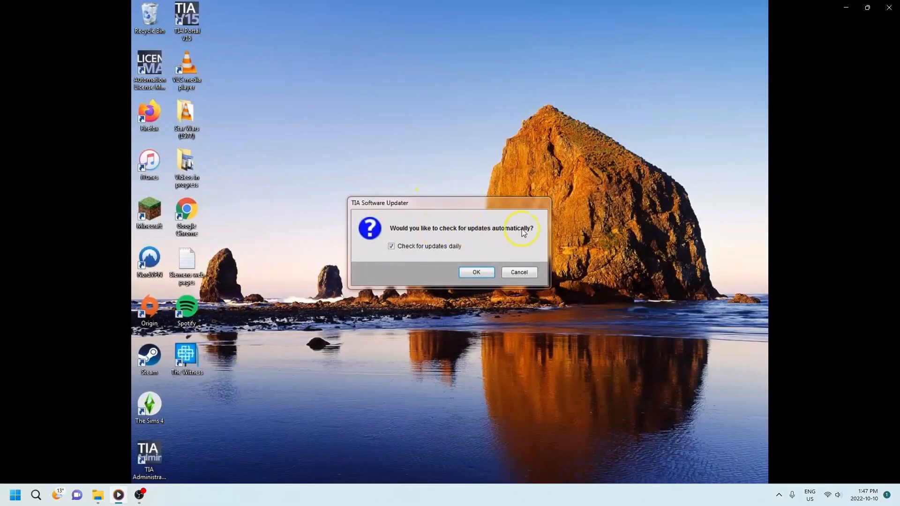
# Confirm daily automatic update checks in the TIA Software Updater prompt.
pyautogui.click(476, 272)
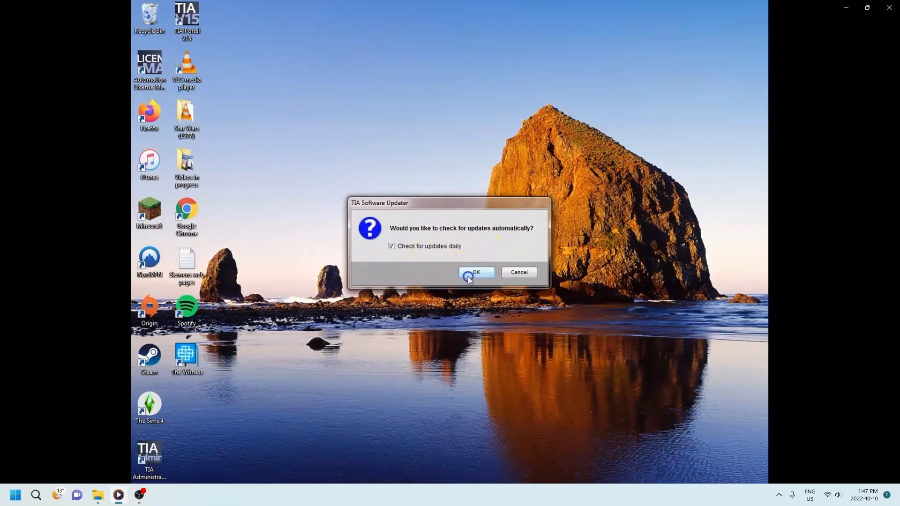
pyautogui.click(478, 273)
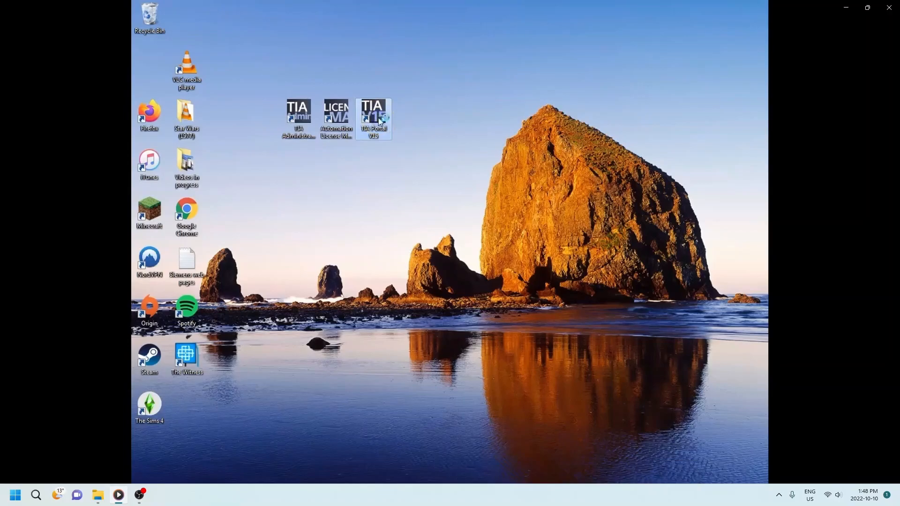
# Launch TIA Portal V15 from the desktop and create the new project Project1.
pyautogui.doubleClick(376, 109)
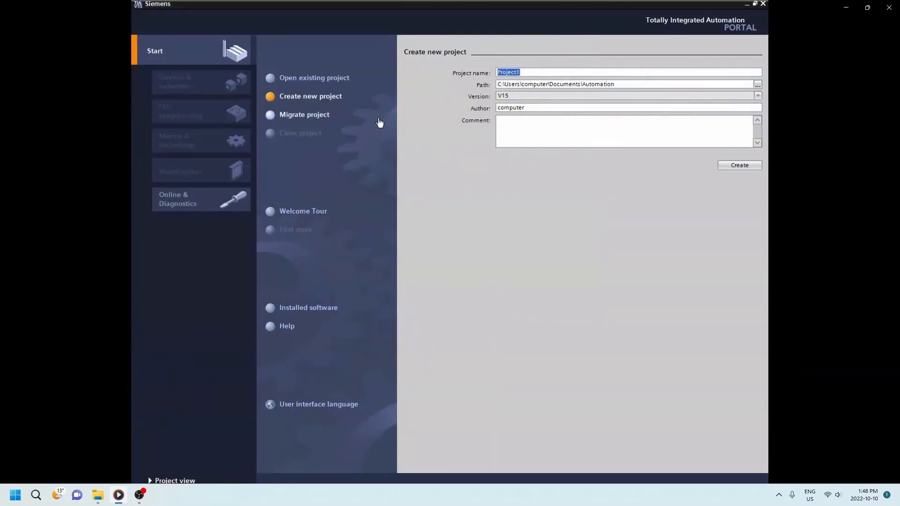
pyautogui.moveTo(424, 105)
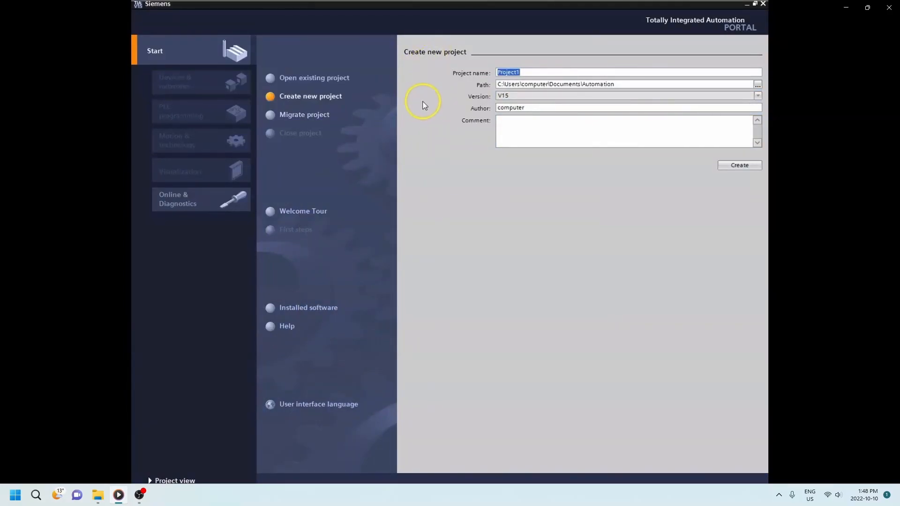
pyautogui.moveTo(219, 373)
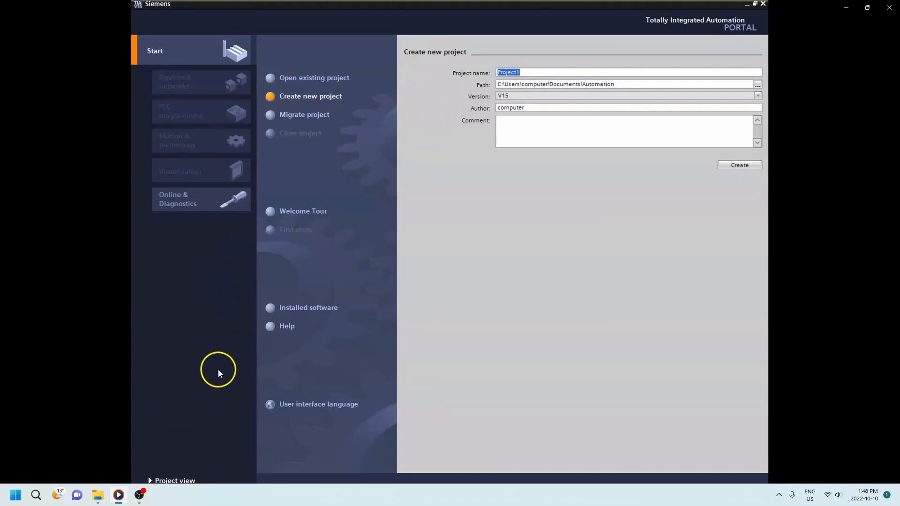
pyautogui.moveTo(316, 35)
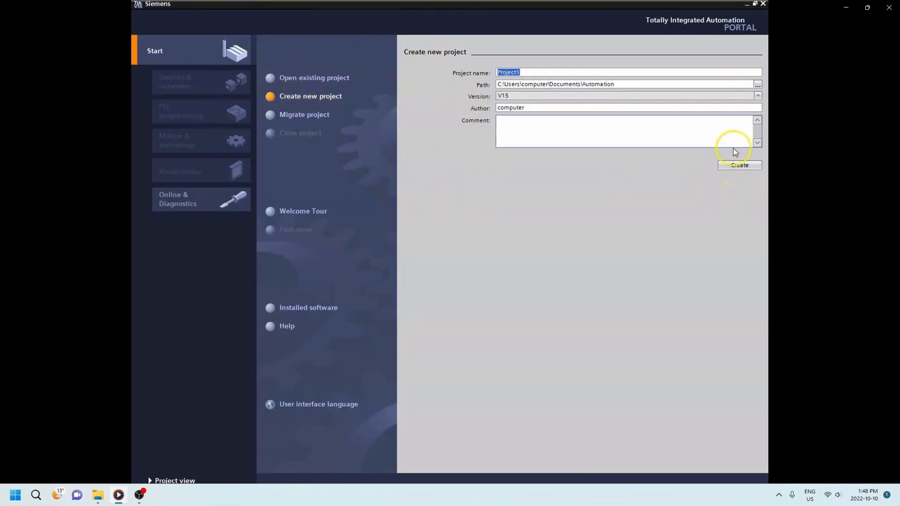
pyautogui.click(738, 165)
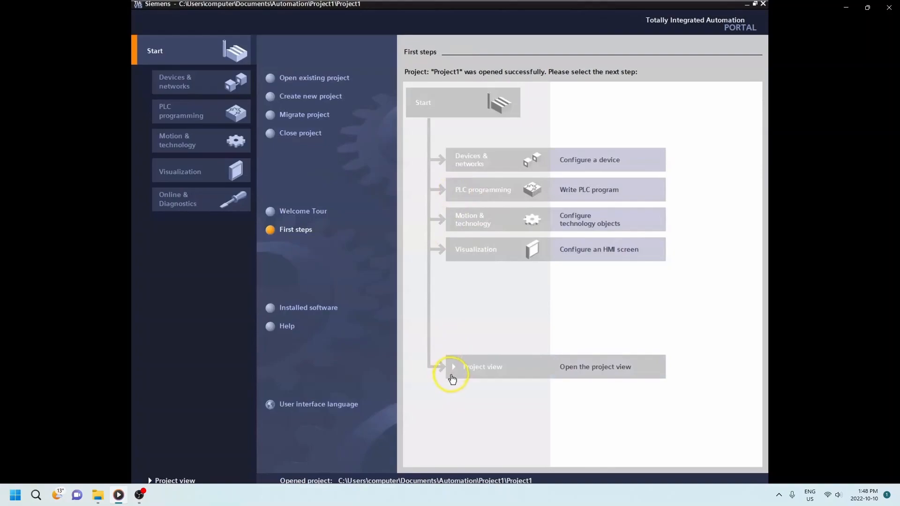
pyautogui.moveTo(533, 78)
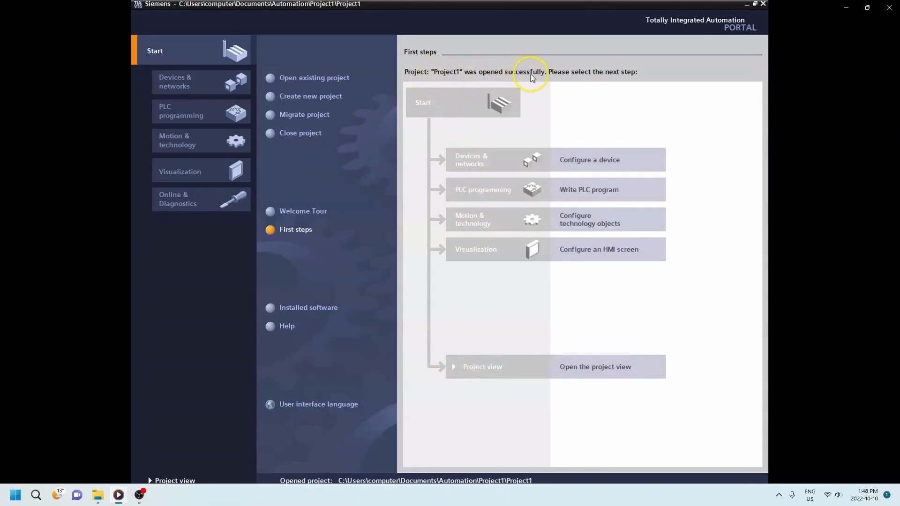
pyautogui.moveTo(341, 182)
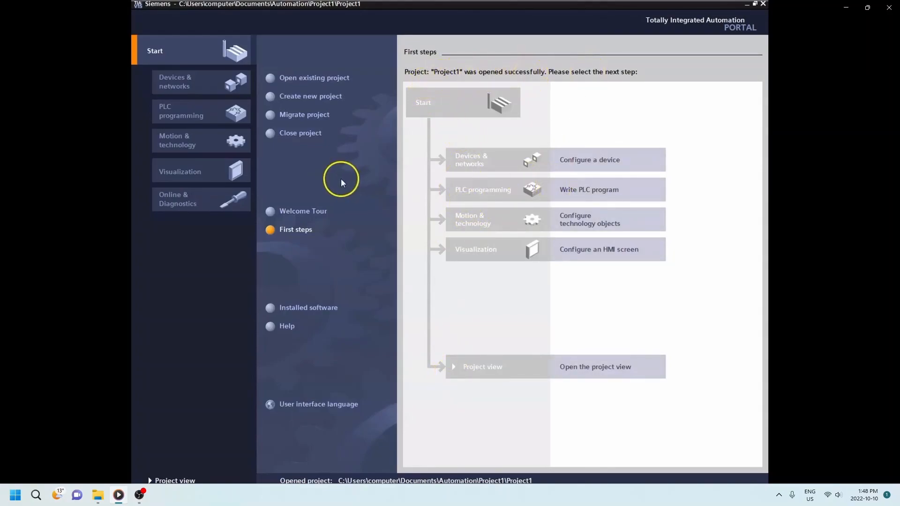
pyautogui.moveTo(176, 480)
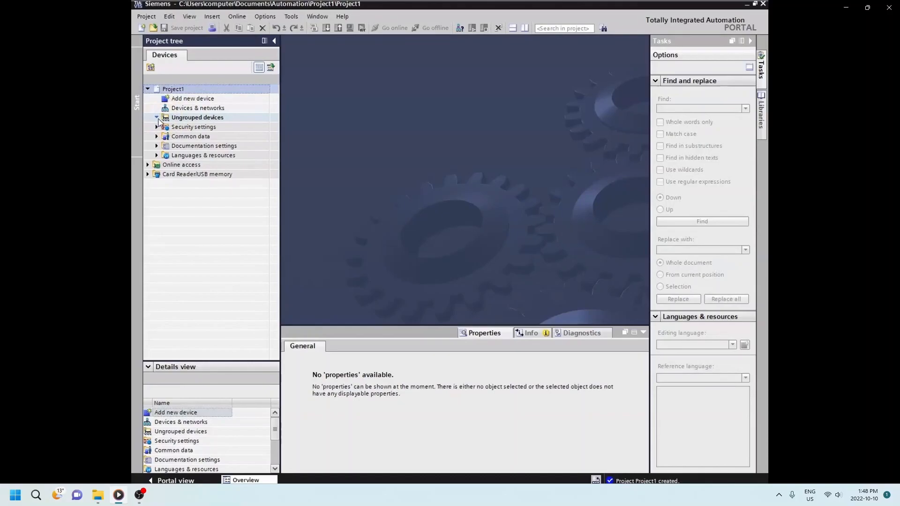
# Add a new device and pick the Unspecified CPU 1200 under SIMATIC S7-1200.
pyautogui.click(193, 99)
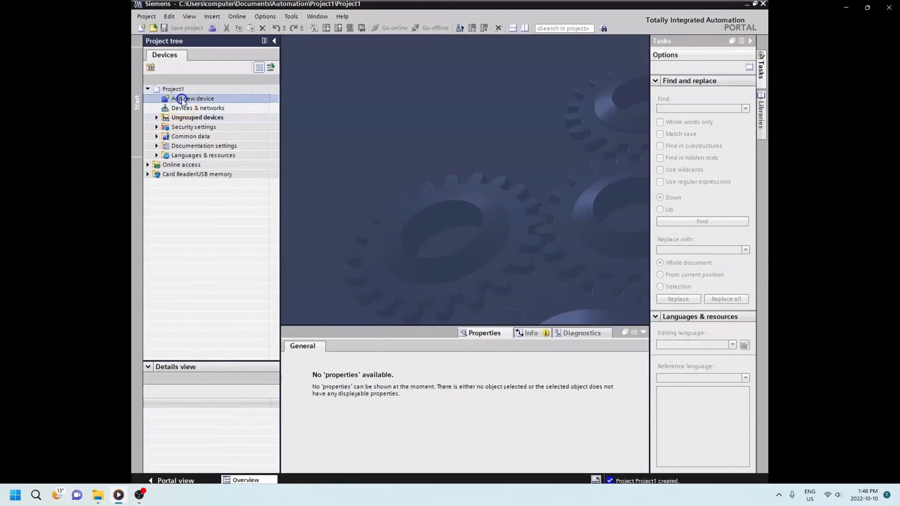
pyautogui.doubleClick(192, 98)
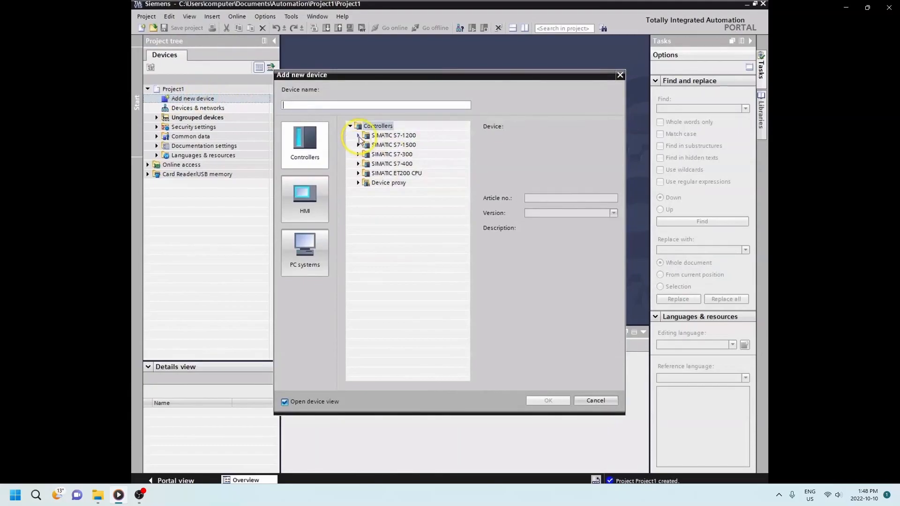
pyautogui.click(358, 135)
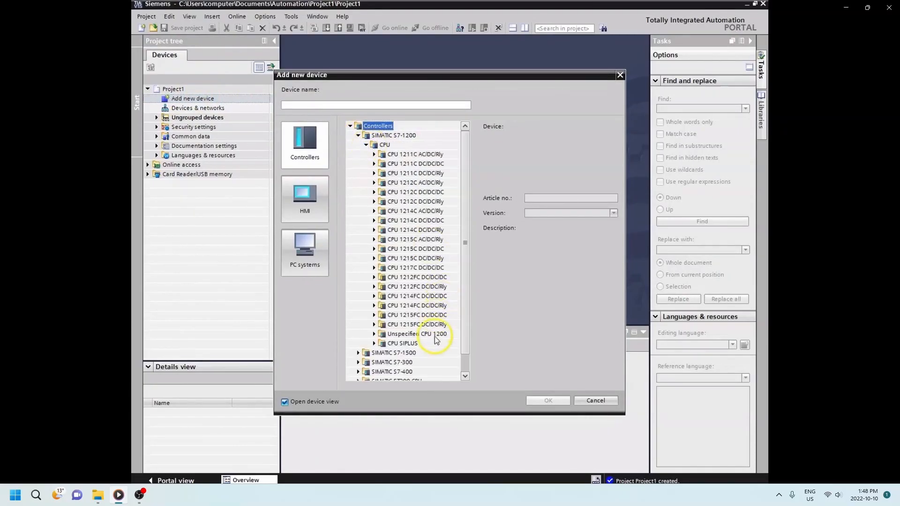
pyautogui.click(406, 334)
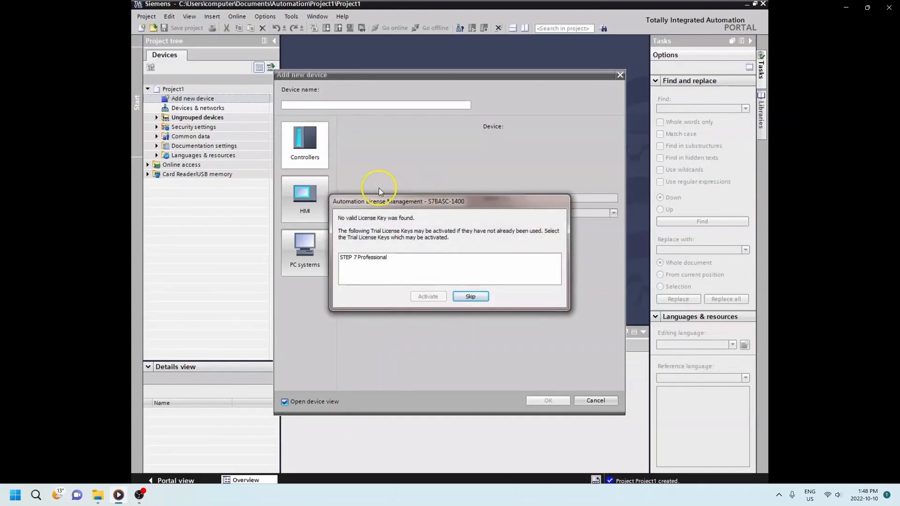
pyautogui.moveTo(378, 201); pyautogui.dragTo(492, 181)
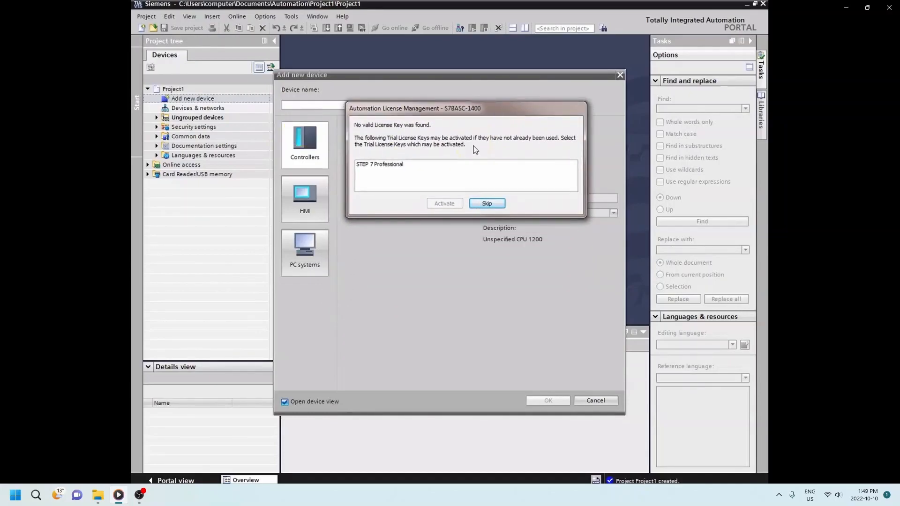
# Activate the STEP 7 Professional trial license and add the 6ES7 2XX-XXXXX-XXXX CPU as PLC_1.
pyautogui.click(380, 165)
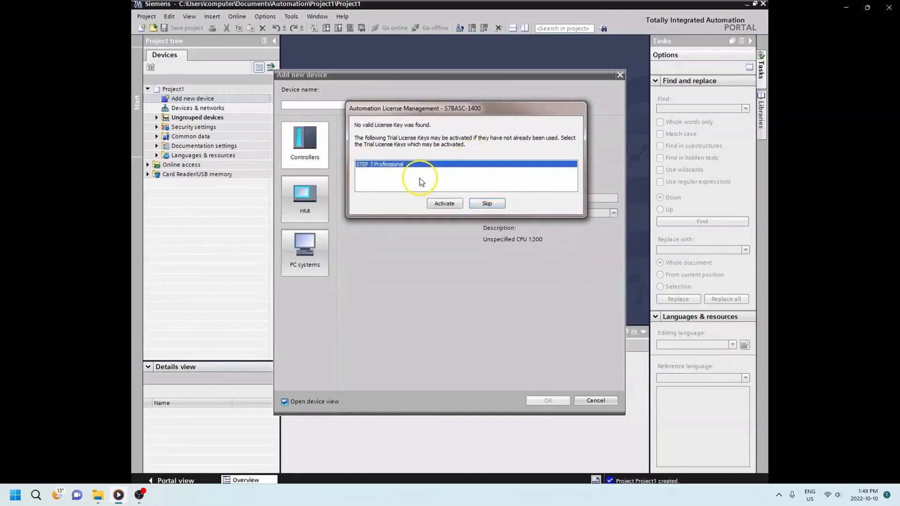
pyautogui.click(444, 204)
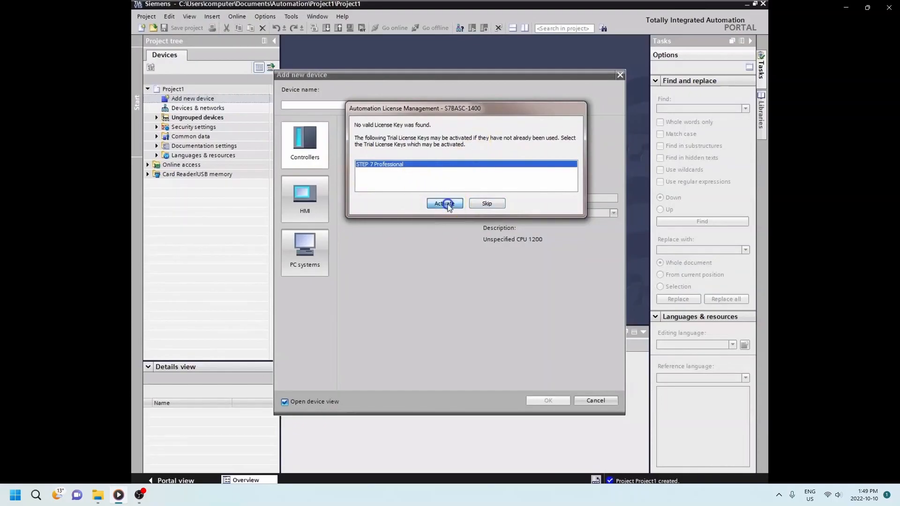
pyautogui.click(444, 203)
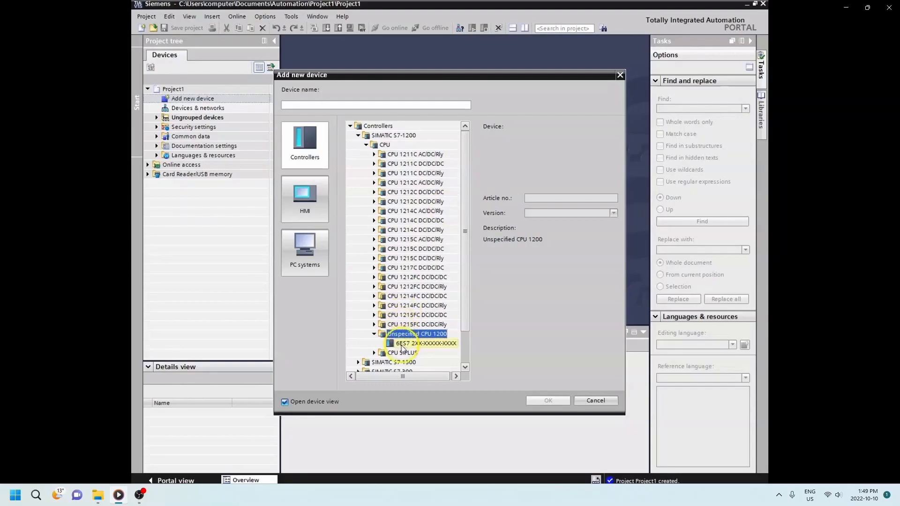
pyautogui.click(421, 343)
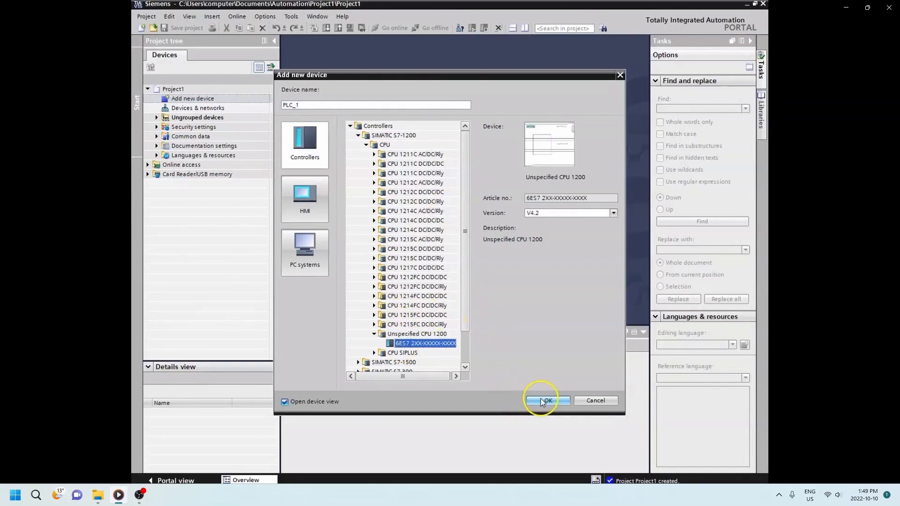
pyautogui.click(545, 400)
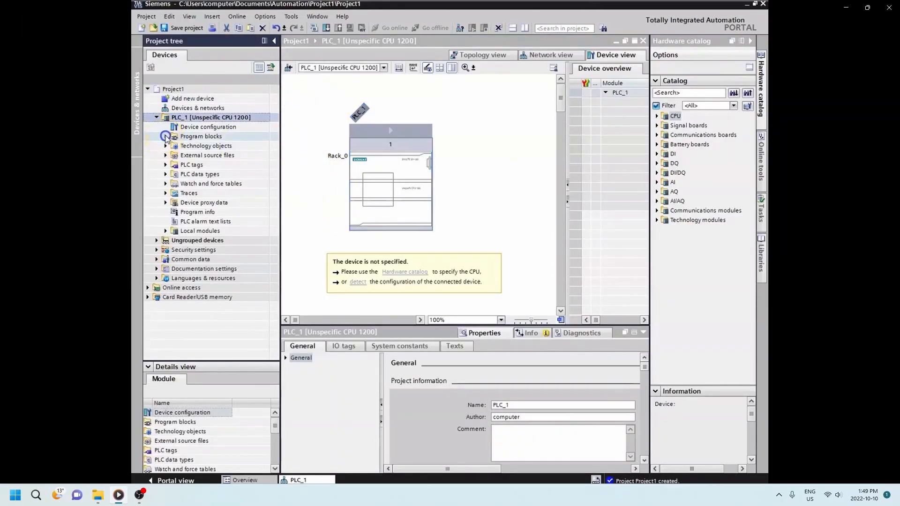
# In Main [OB1] Network 1, place two normally open contacts and a coil, untagged.
pyautogui.click(165, 136)
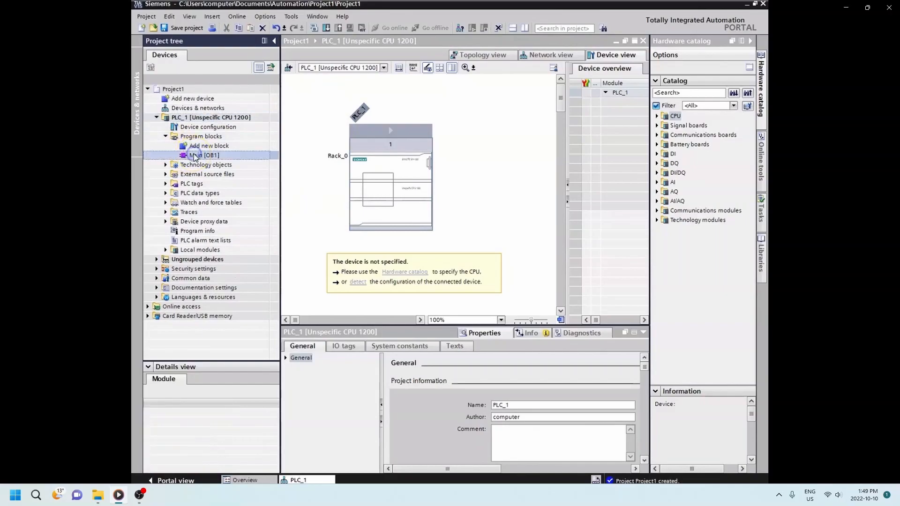
pyautogui.doubleClick(202, 156)
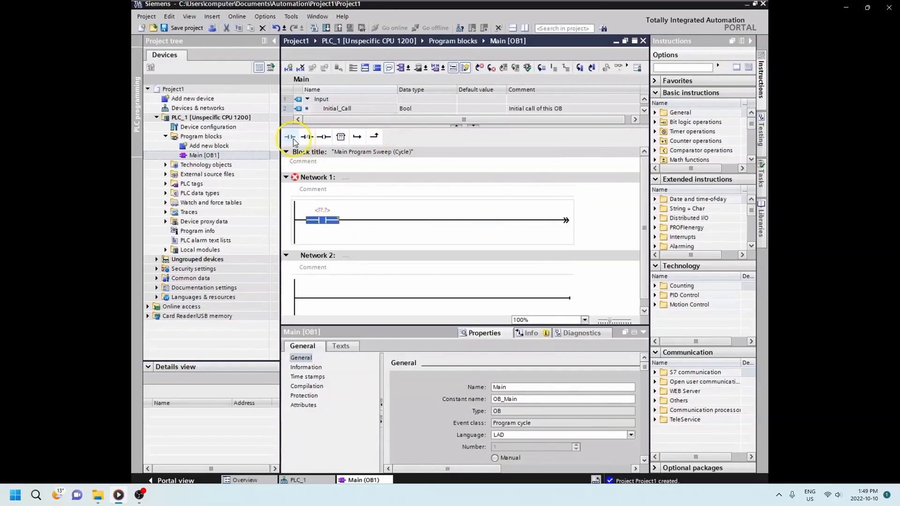
pyautogui.click(323, 137)
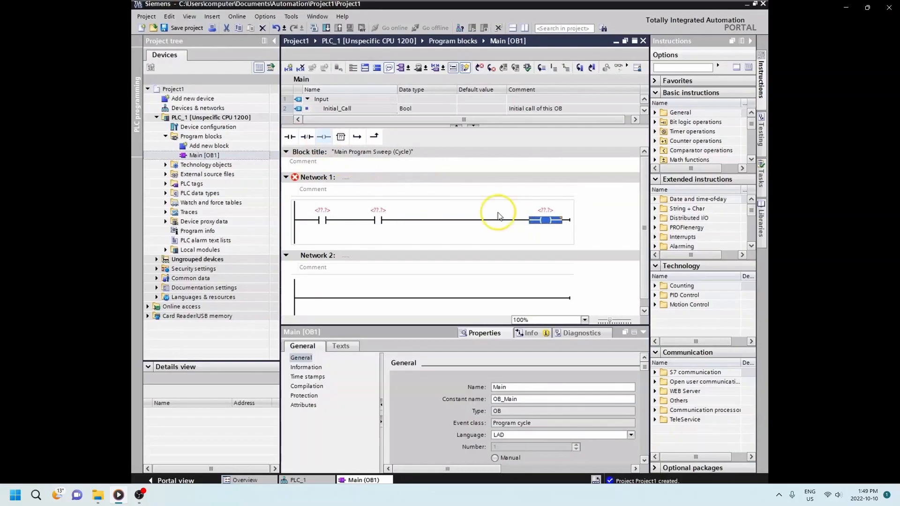
pyautogui.moveTo(452, 263)
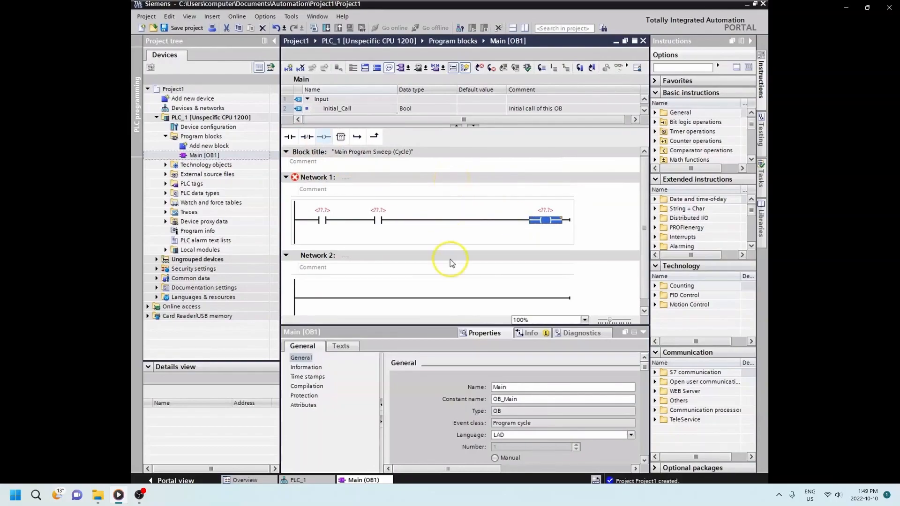
pyautogui.moveTo(424, 142)
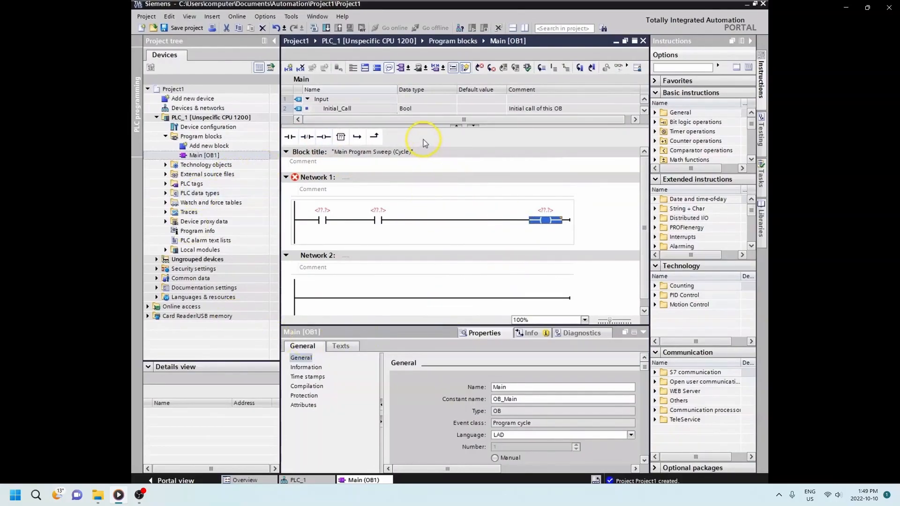
pyautogui.moveTo(748, 4)
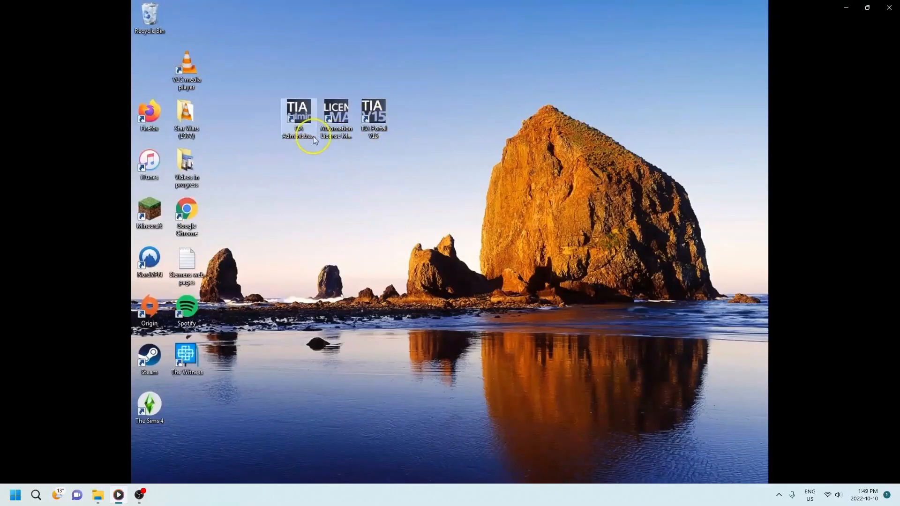
# Launch Automation License Manager to confirm the STEP 7 Professional 15.0 trial key.
pyautogui.doubleClick(338, 111)
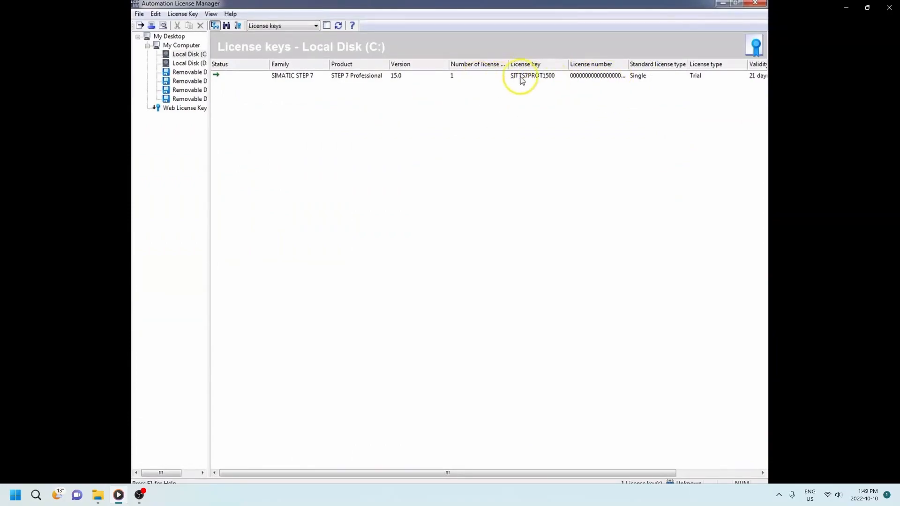
pyautogui.moveTo(543, 81)
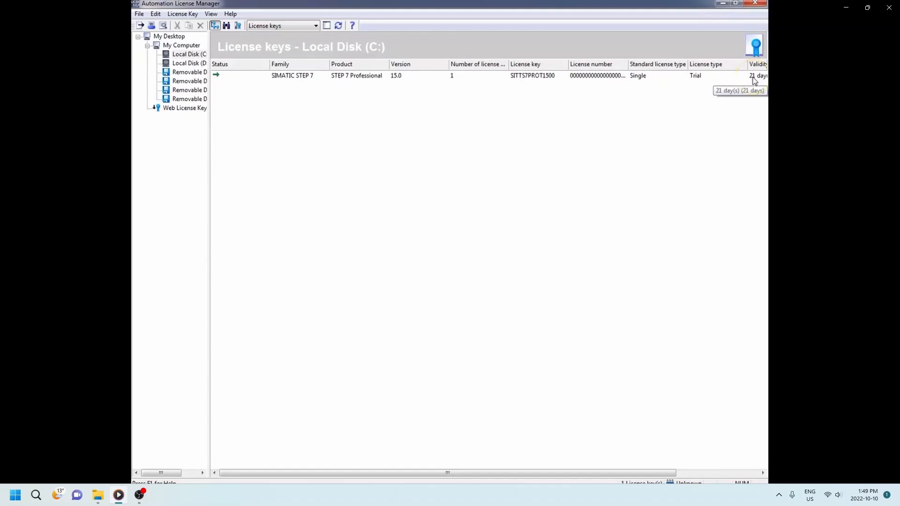
pyautogui.moveTo(223, 89)
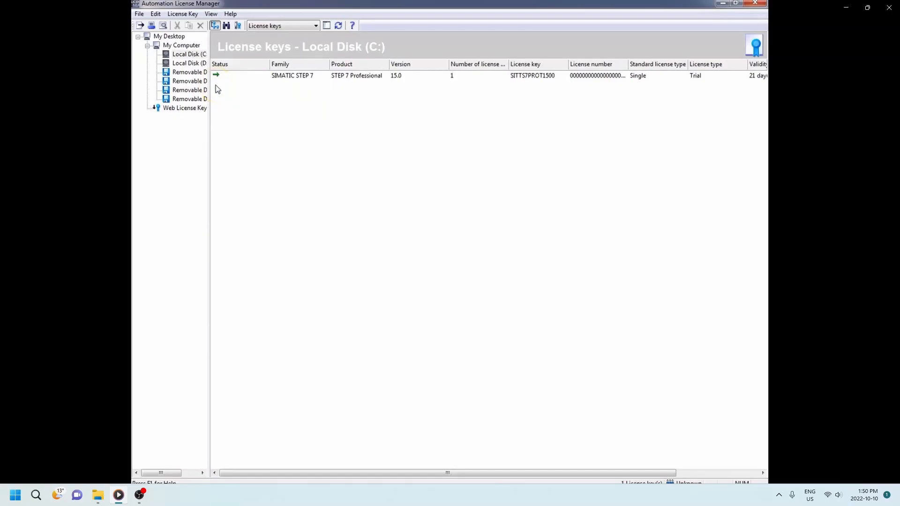
pyautogui.moveTo(535, 88)
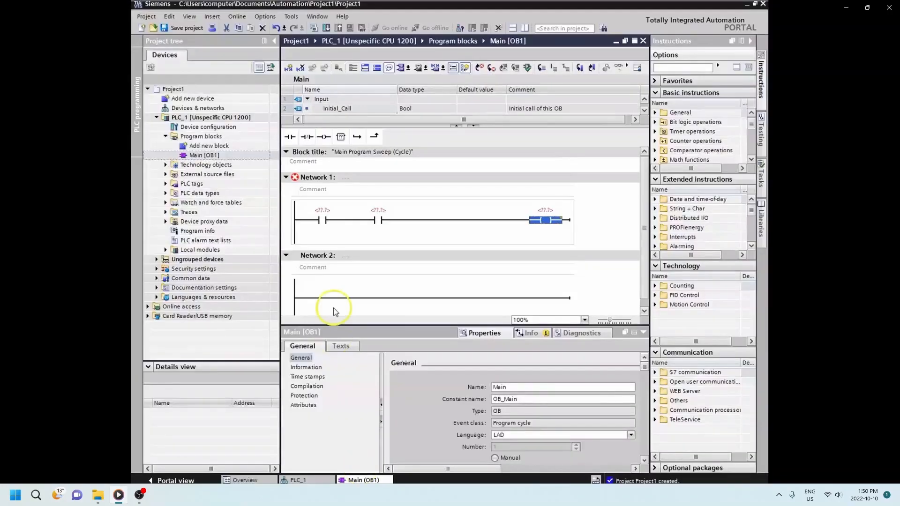
pyautogui.moveTo(373, 192)
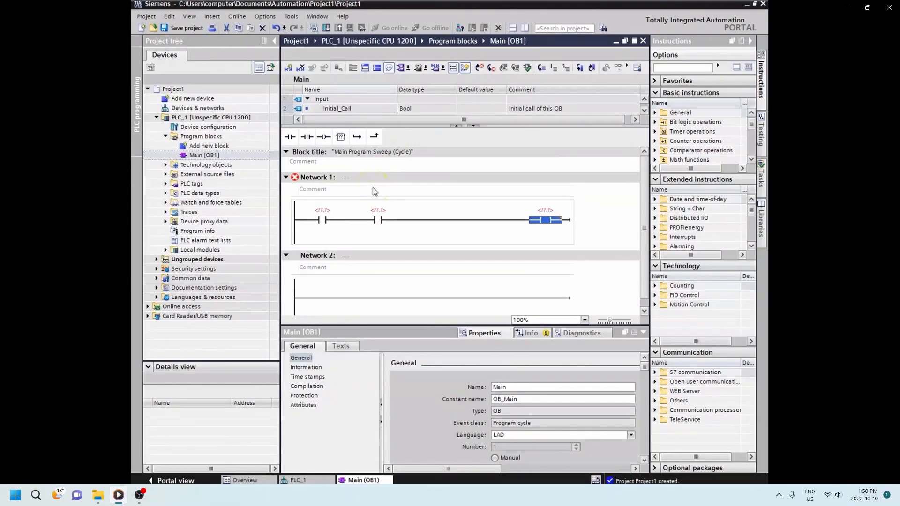